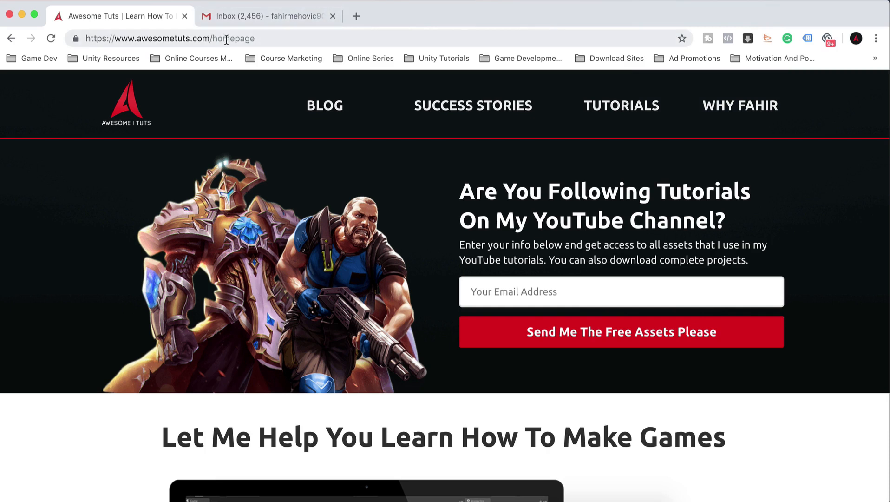
{"action": "mouse_move", "coordinate": [299, 164]}
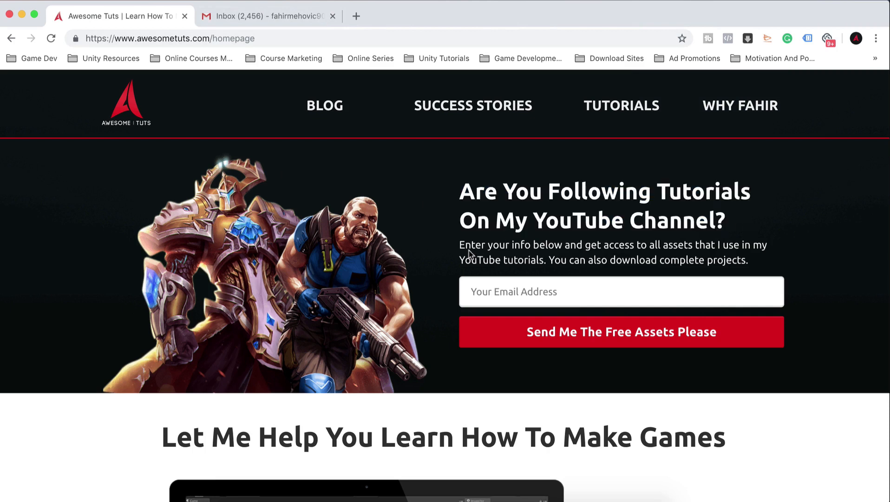
{"action": "mouse_move", "coordinate": [722, 260]}
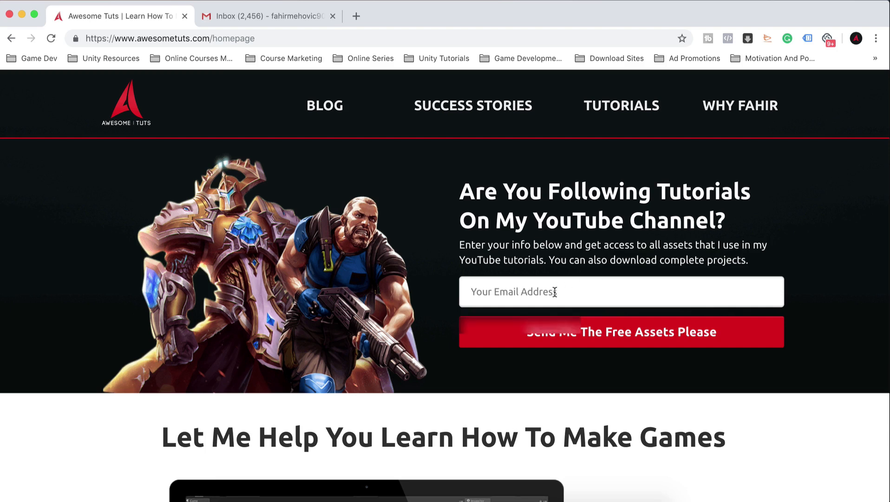
Enter the email address and submit the free assets request to reach the thank-you page.
{"action": "left_click", "coordinate": [621, 291]}
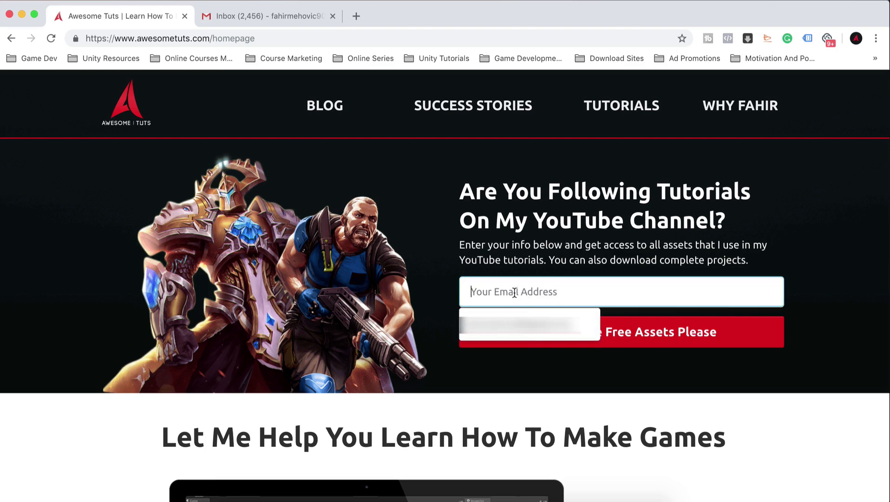
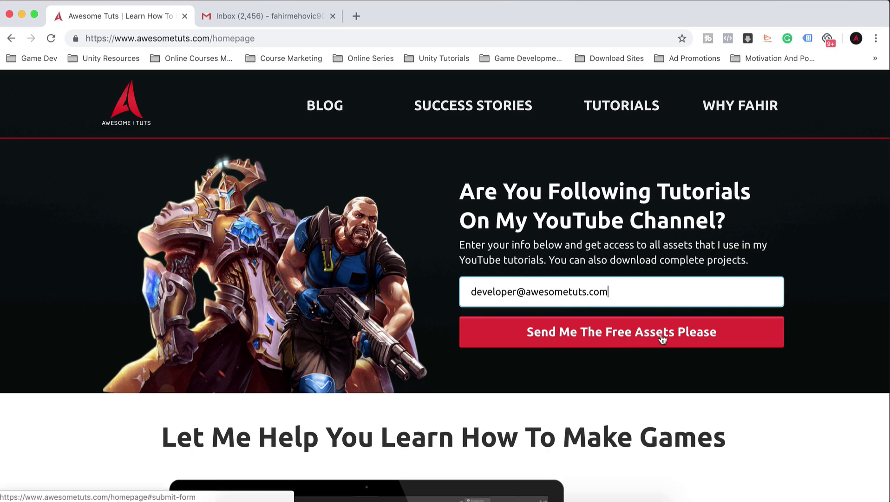
{"action": "left_click", "coordinate": [621, 332]}
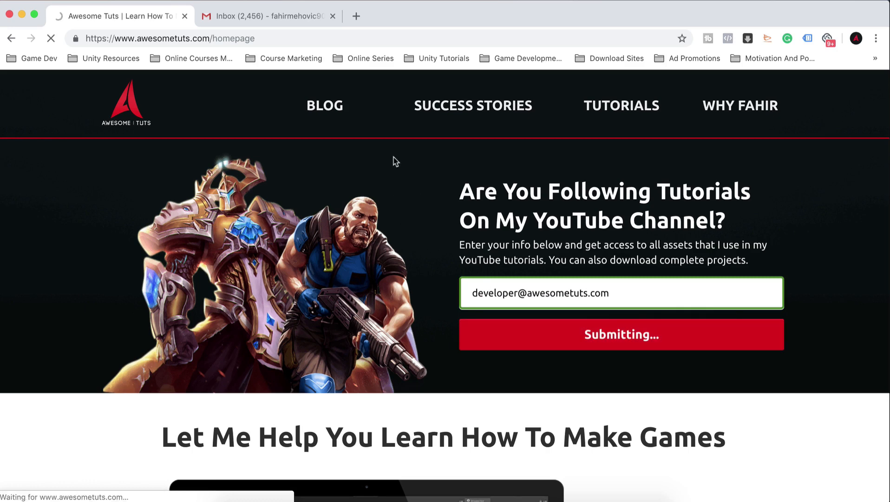
{"action": "left_click", "coordinate": [621, 334]}
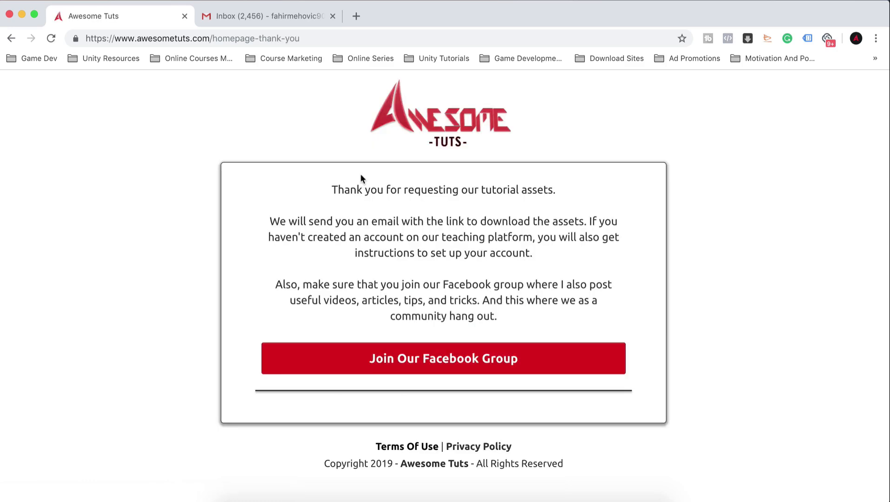
{"action": "mouse_move", "coordinate": [308, 188]}
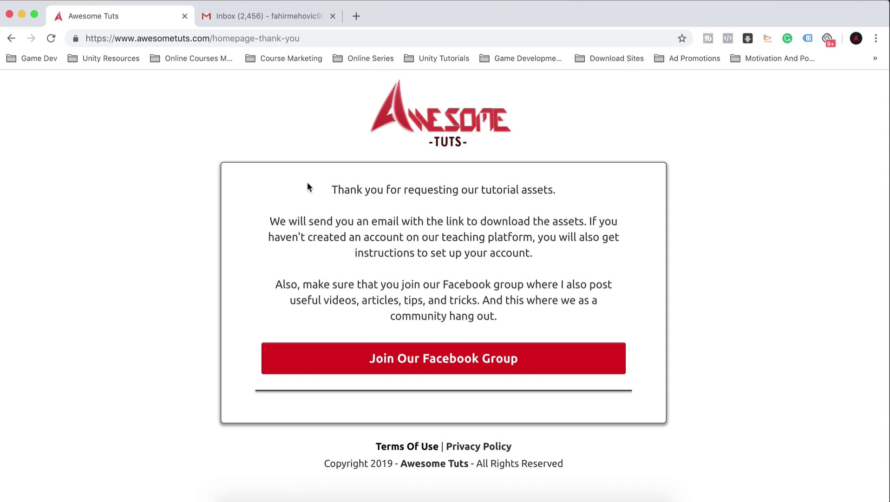
{"action": "mouse_move", "coordinate": [296, 104]}
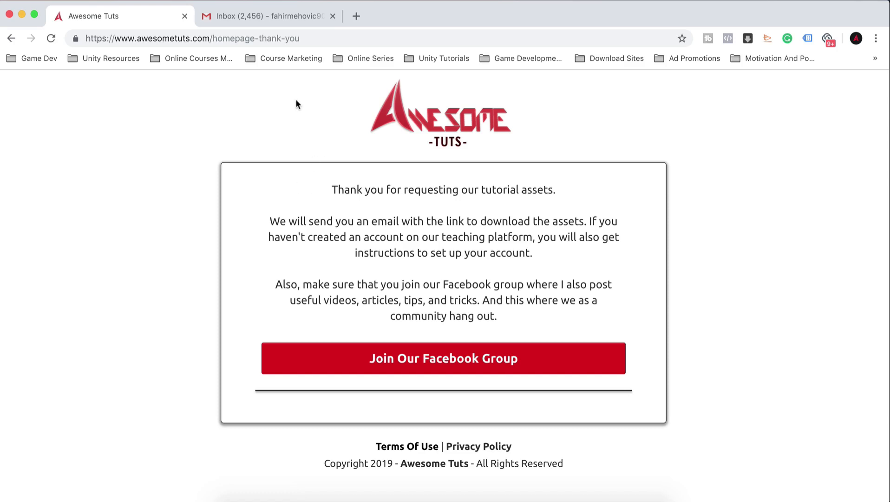
Check the Gmail inbox for the Awesome Tuts emails and bring up the Redeem your copy message.
{"action": "left_click", "coordinate": [267, 16]}
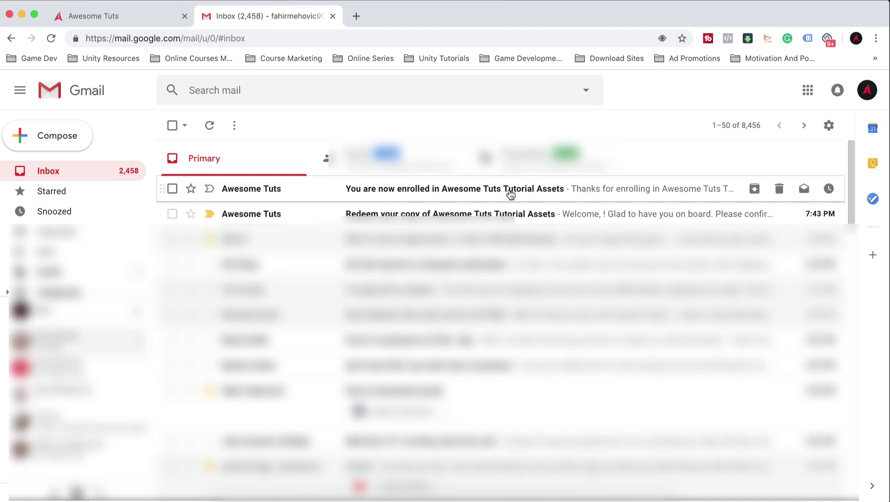
{"action": "mouse_move", "coordinate": [431, 214]}
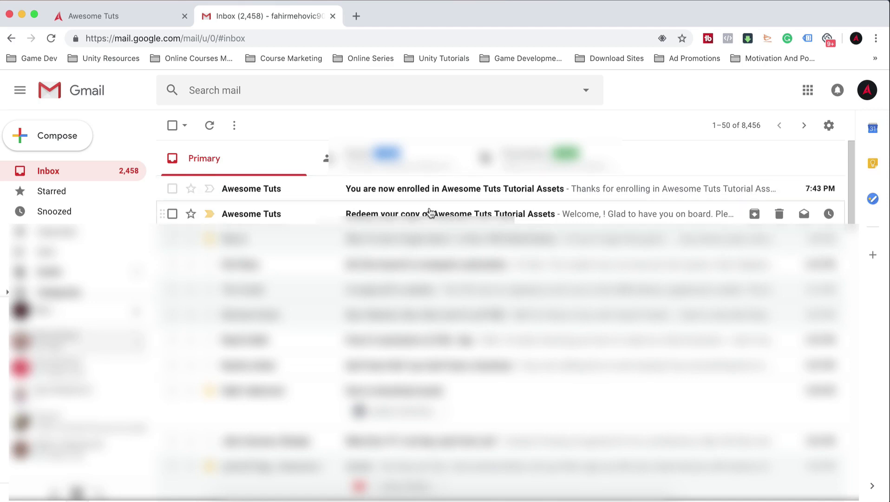
{"action": "mouse_move", "coordinate": [397, 218]}
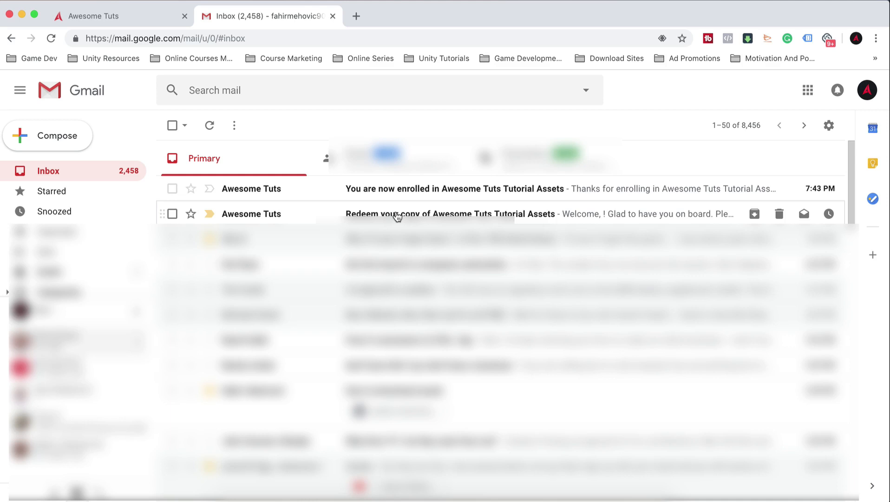
{"action": "left_click", "coordinate": [91, 15]}
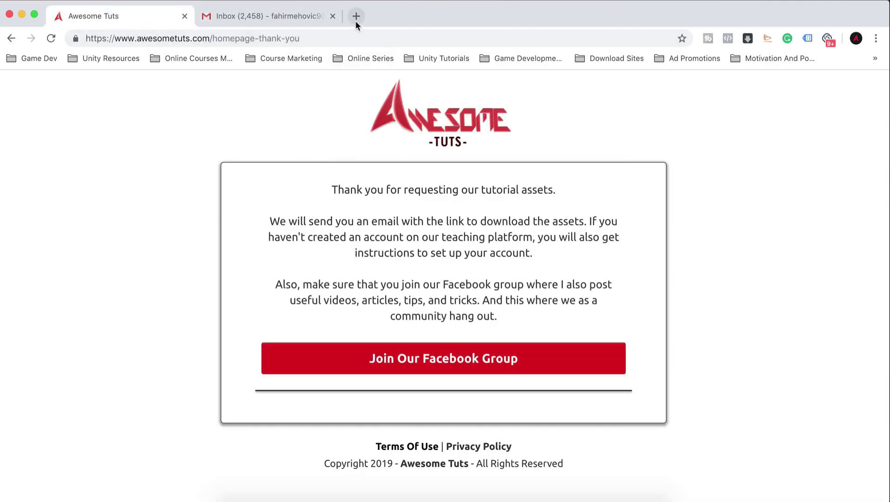
{"action": "mouse_move", "coordinate": [290, 19]}
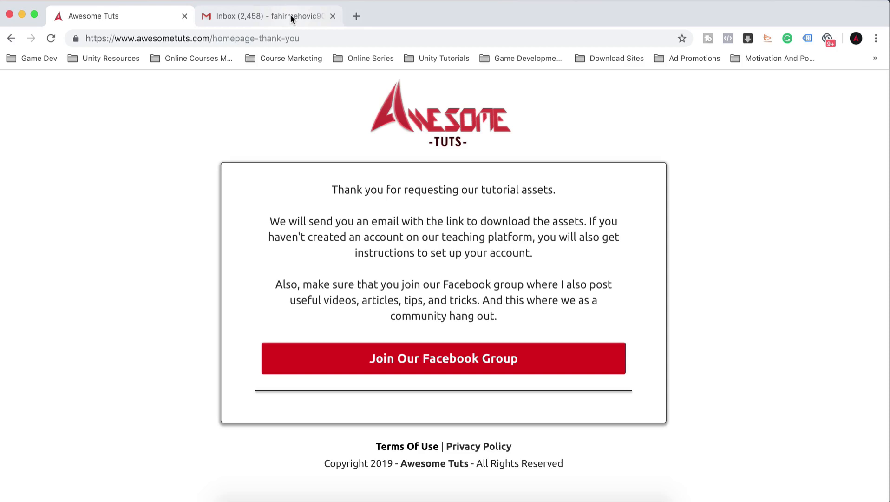
{"action": "left_click", "coordinate": [267, 15]}
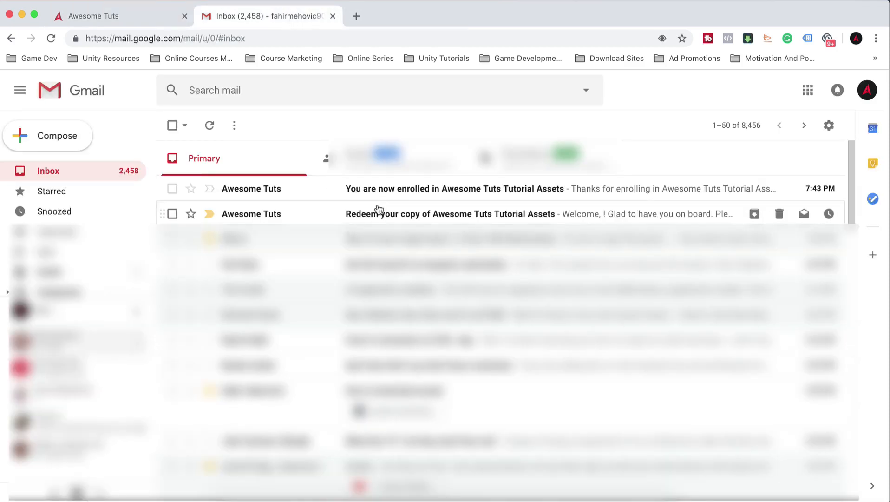
{"action": "mouse_move", "coordinate": [382, 221]}
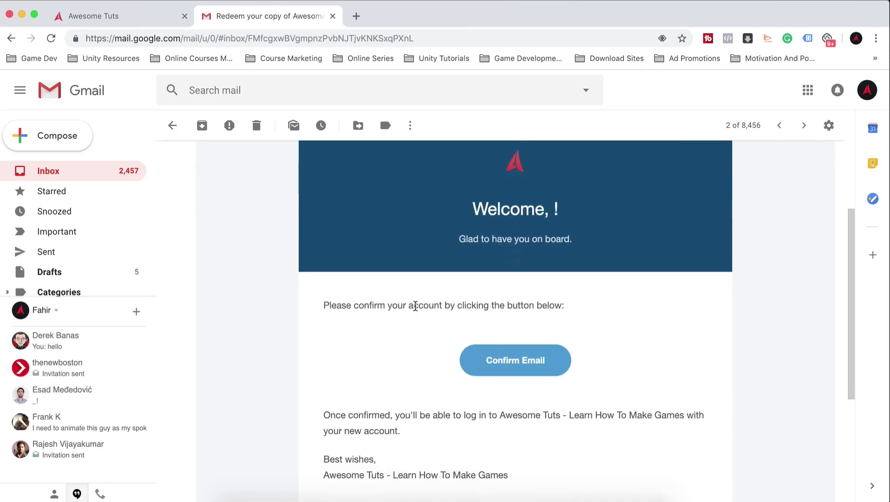
{"action": "scroll", "scroll_direction": "down", "scroll_amount": 3}
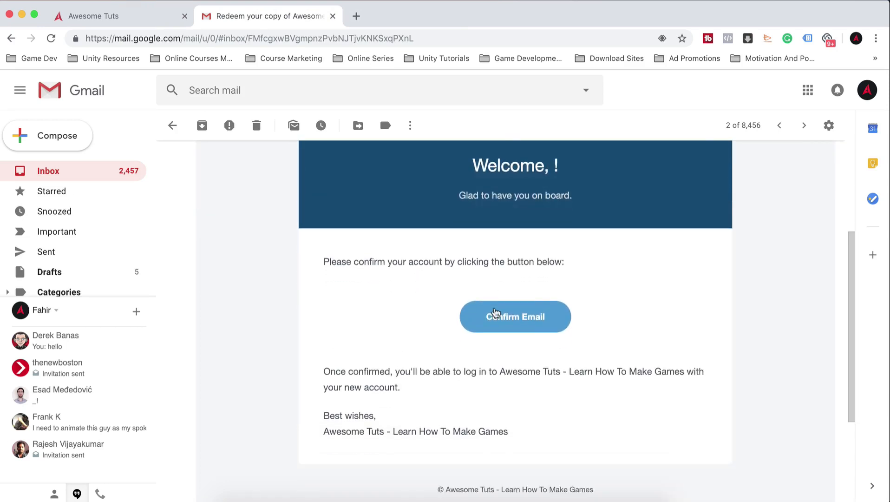
Confirm the Teachable account with full name Fahir and reach the Thanks for confirming page.
{"action": "left_click", "coordinate": [514, 317]}
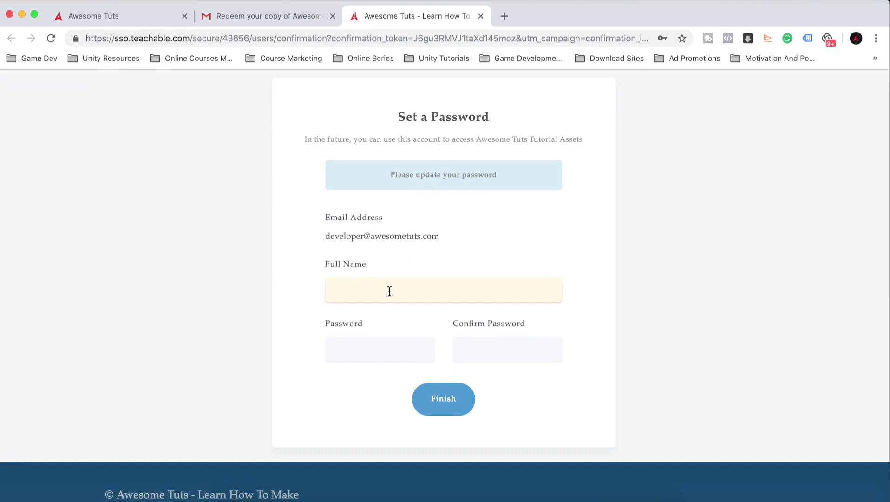
{"action": "type", "text": "Fahir"}
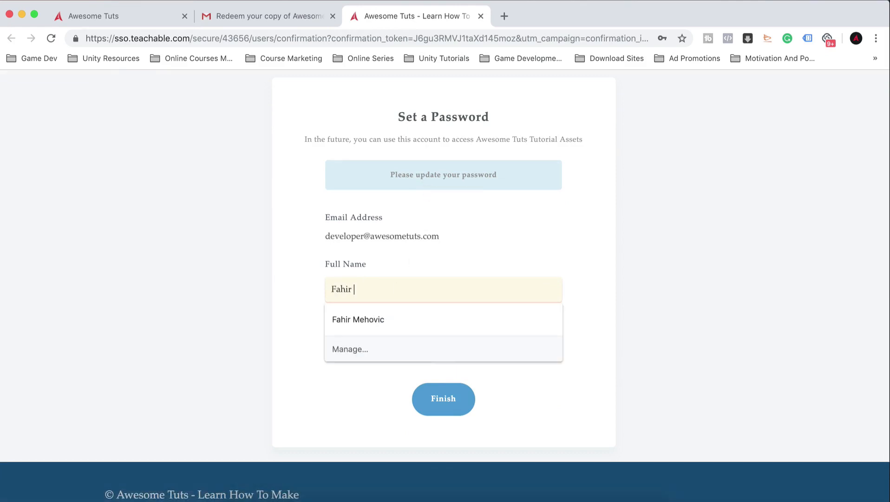
{"action": "left_click", "coordinate": [359, 319]}
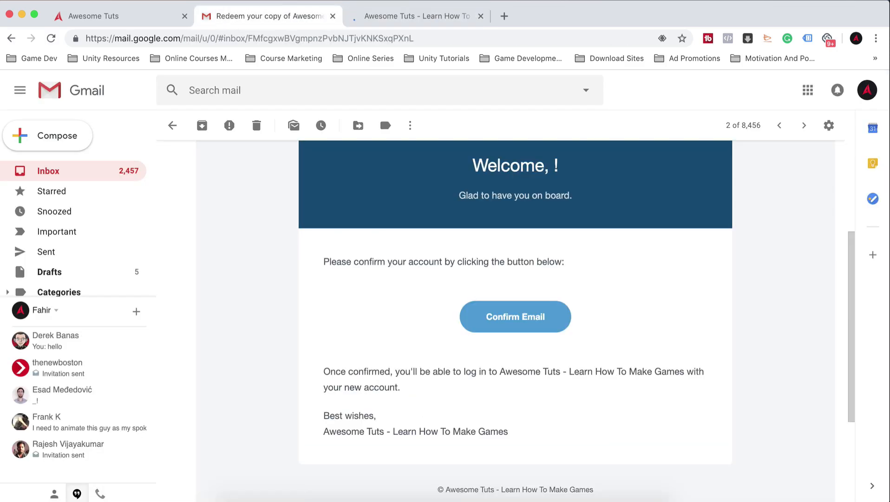
{"action": "left_click", "coordinate": [515, 316]}
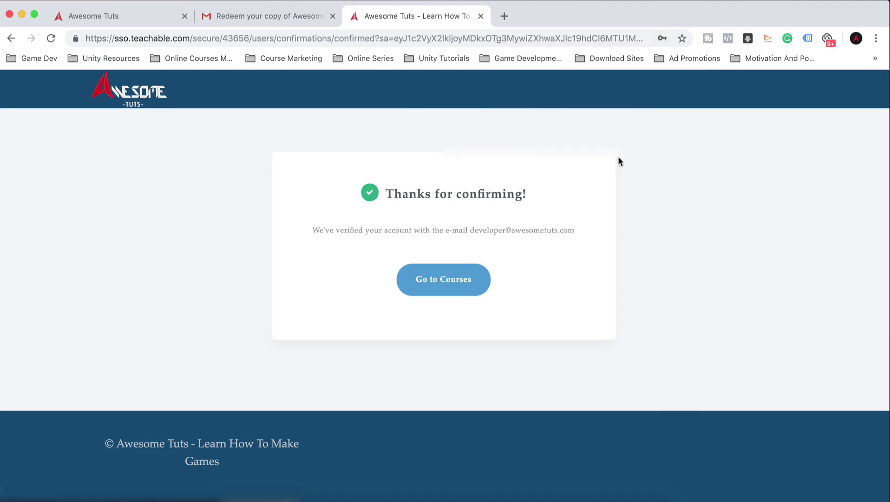
{"action": "mouse_move", "coordinate": [397, 296]}
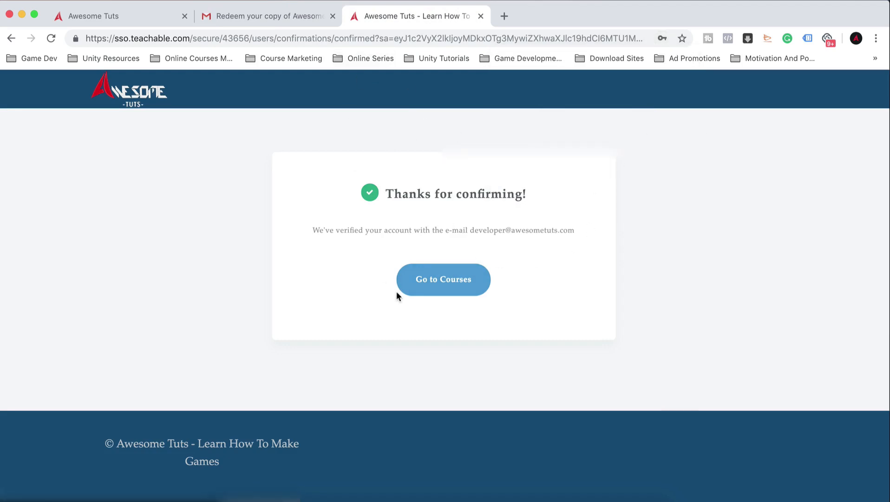
{"action": "mouse_move", "coordinate": [267, 14]}
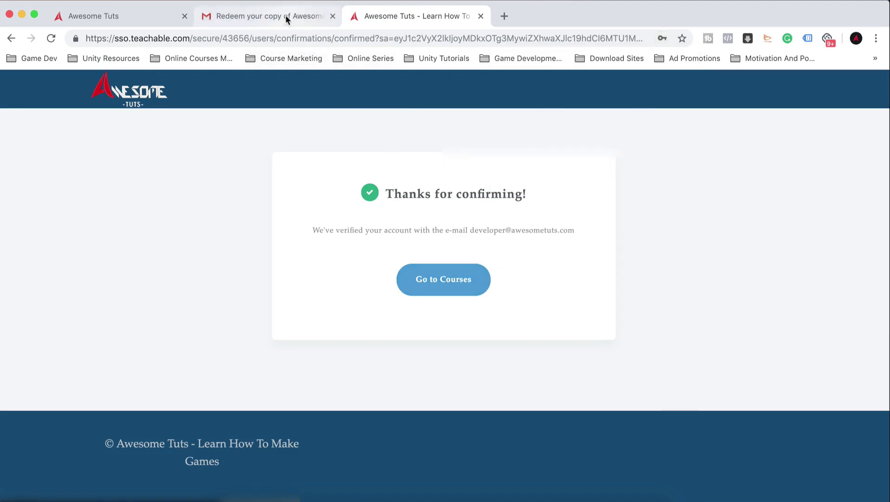
{"action": "mouse_move", "coordinate": [267, 15]}
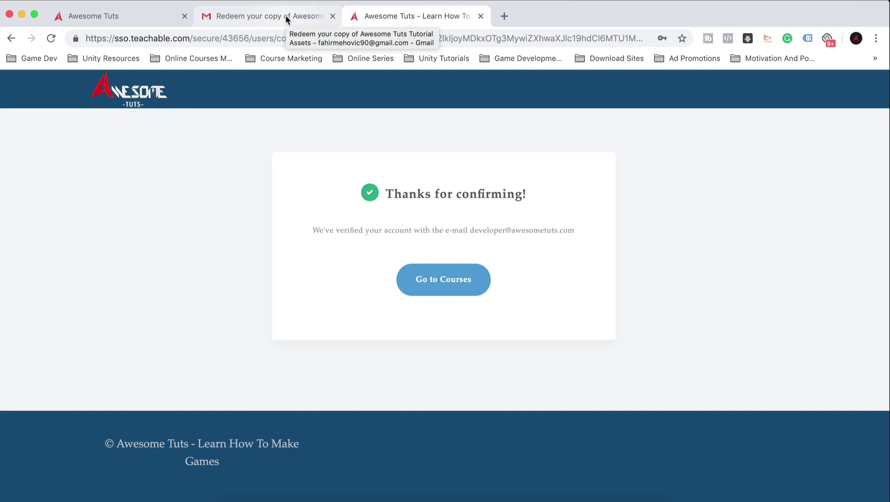
Return to the Gmail inbox and view the Your Free Assets email with its download link.
{"action": "left_click", "coordinate": [266, 15]}
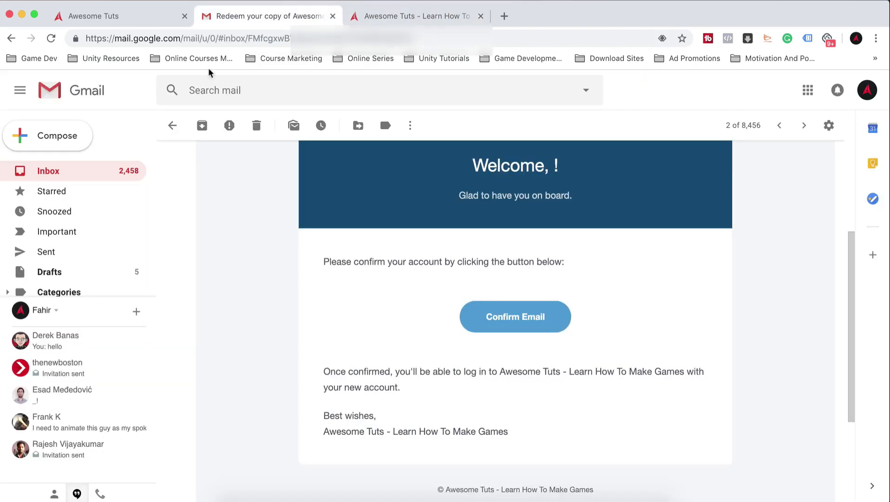
{"action": "left_click", "coordinate": [173, 125]}
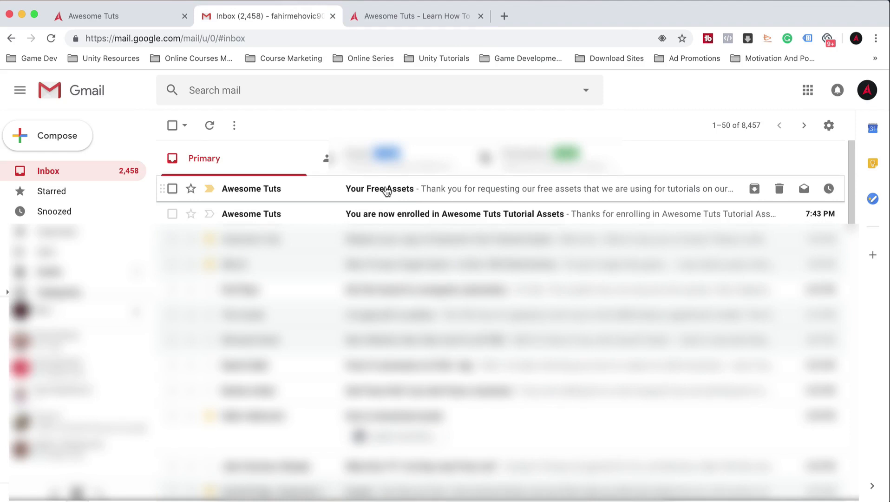
{"action": "left_click", "coordinate": [379, 188]}
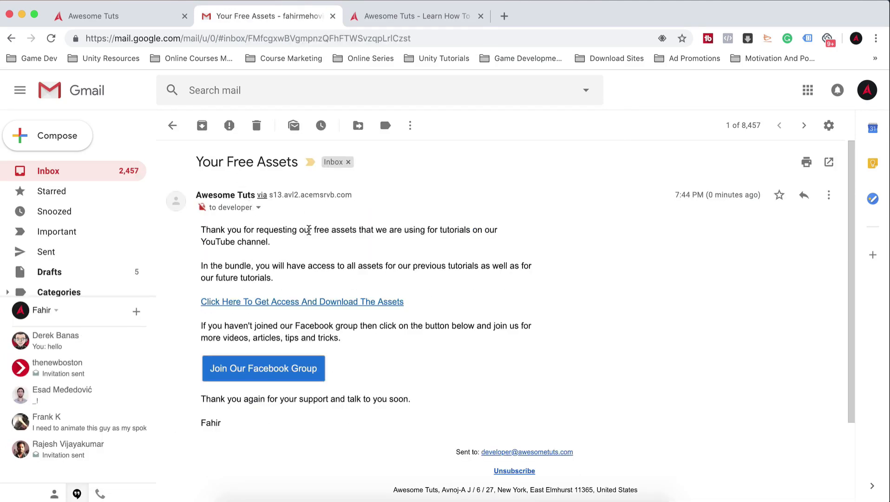
{"action": "scroll", "scroll_direction": "down", "scroll_amount": 3}
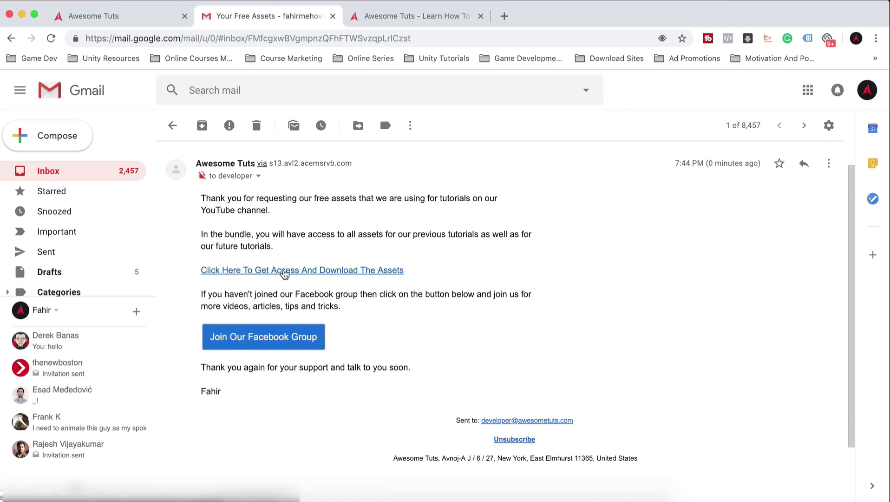
Follow the email link to the assets course, download Tetris Game Assets.zip and return to the curriculum.
{"action": "left_click", "coordinate": [302, 270]}
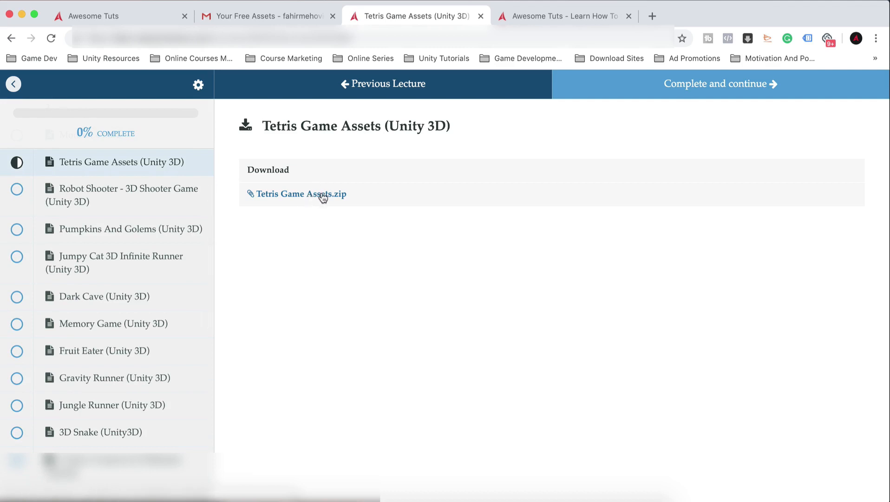
{"action": "left_click", "coordinate": [301, 194]}
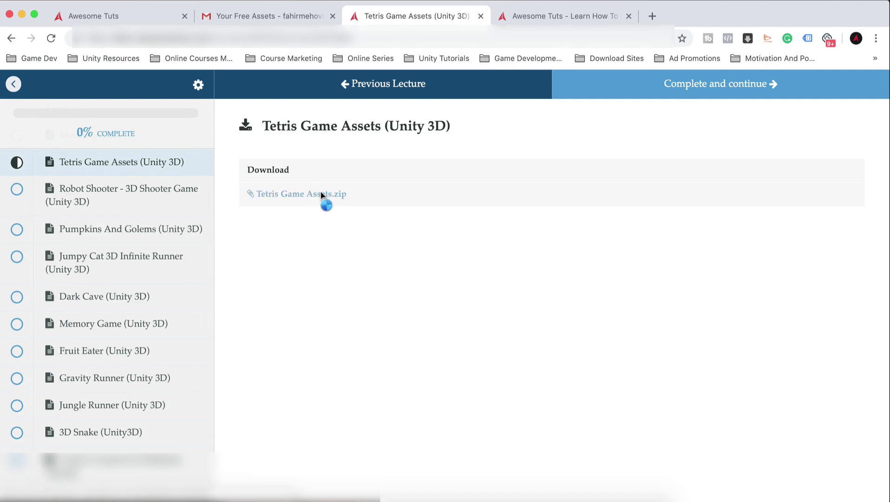
{"action": "left_click", "coordinate": [301, 193]}
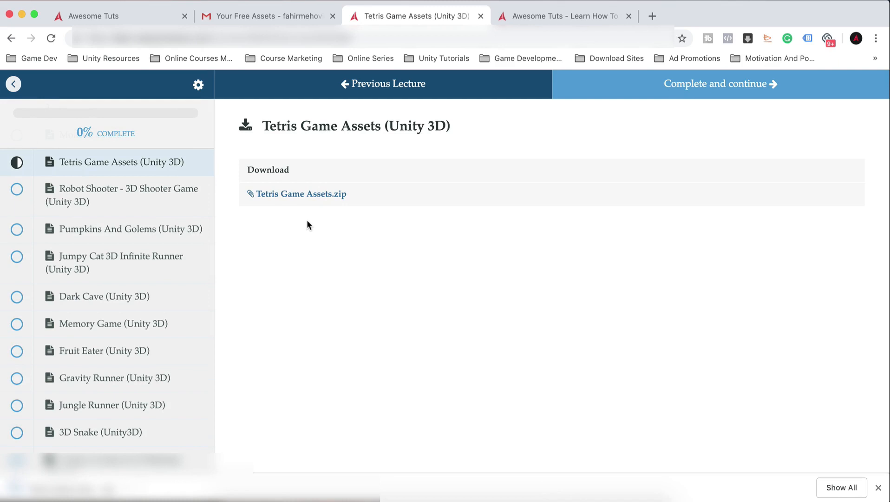
{"action": "mouse_move", "coordinate": [246, 124]}
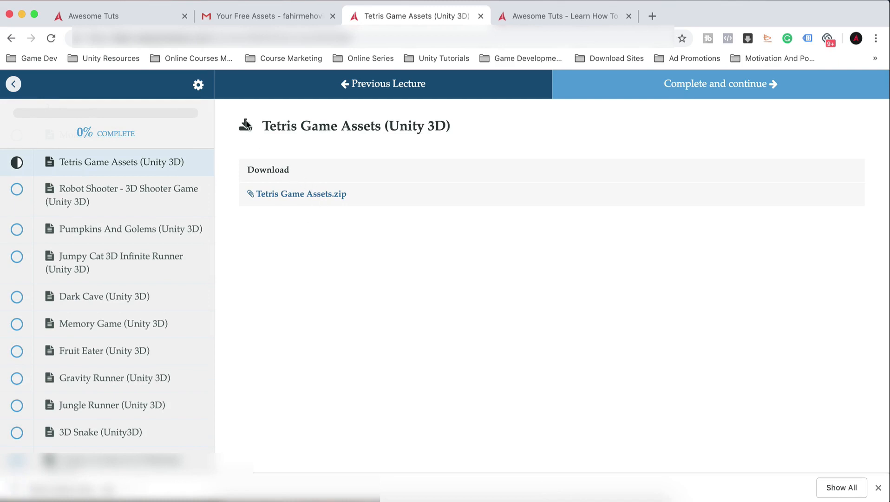
{"action": "left_click", "coordinate": [300, 194]}
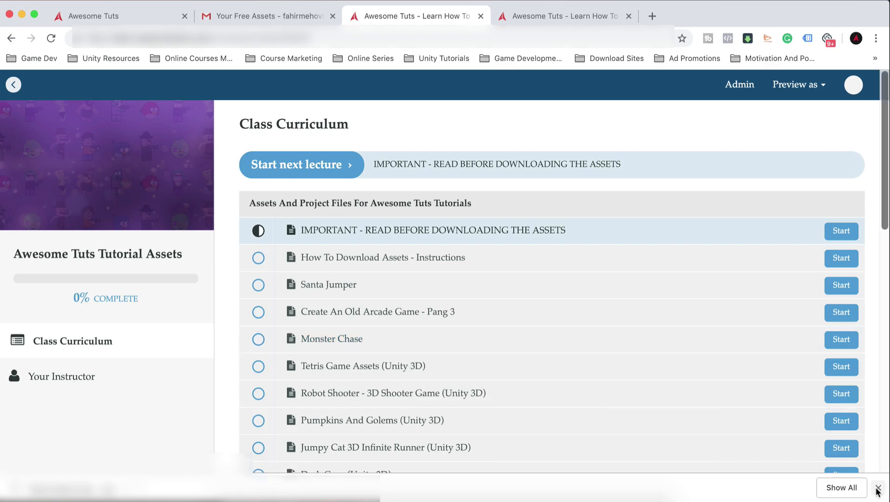
Dismiss the downloads notice and return to the Tutorial Assets class curriculum.
{"action": "left_click", "coordinate": [842, 230]}
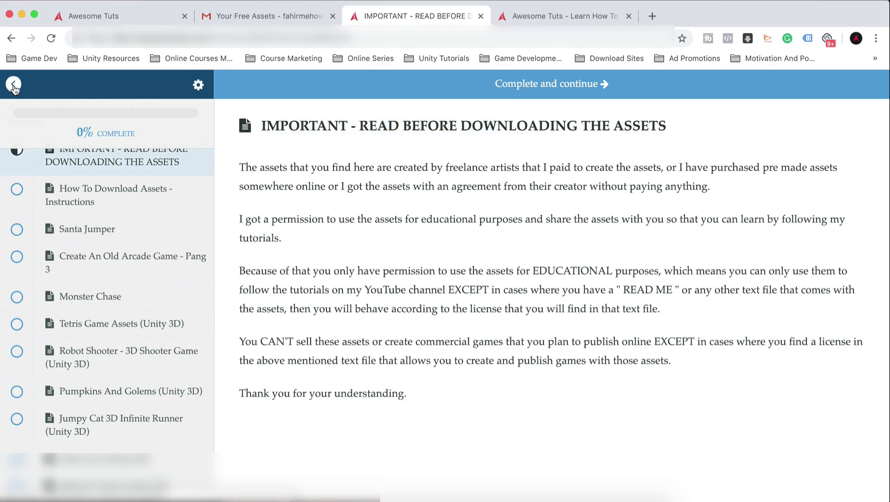
{"action": "left_click", "coordinate": [14, 84]}
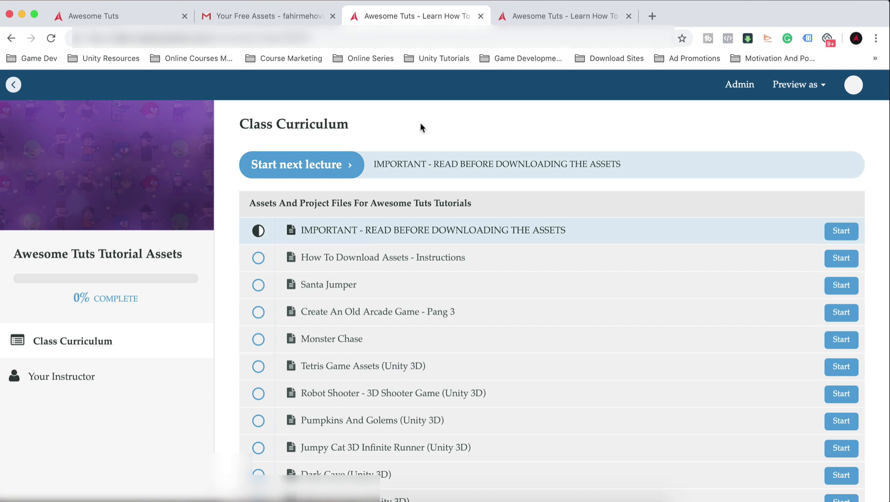
{"action": "scroll", "scroll_direction": "down", "scroll_amount": 3}
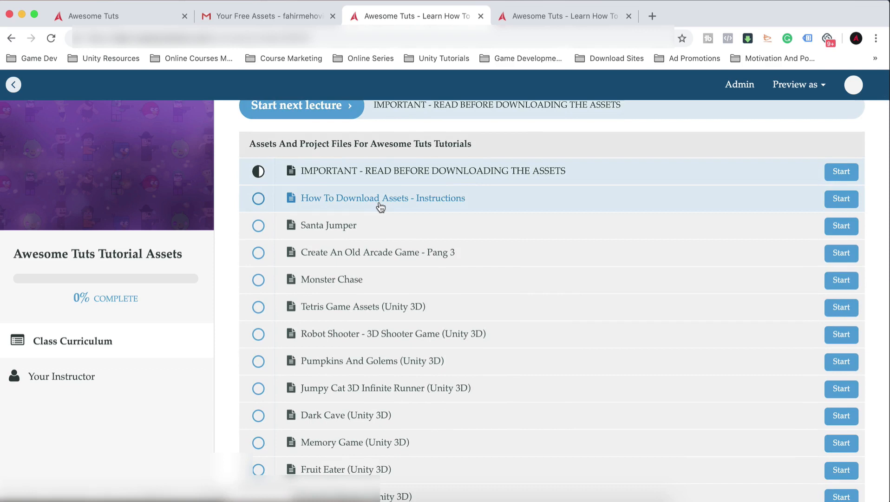
{"action": "mouse_move", "coordinate": [430, 235]}
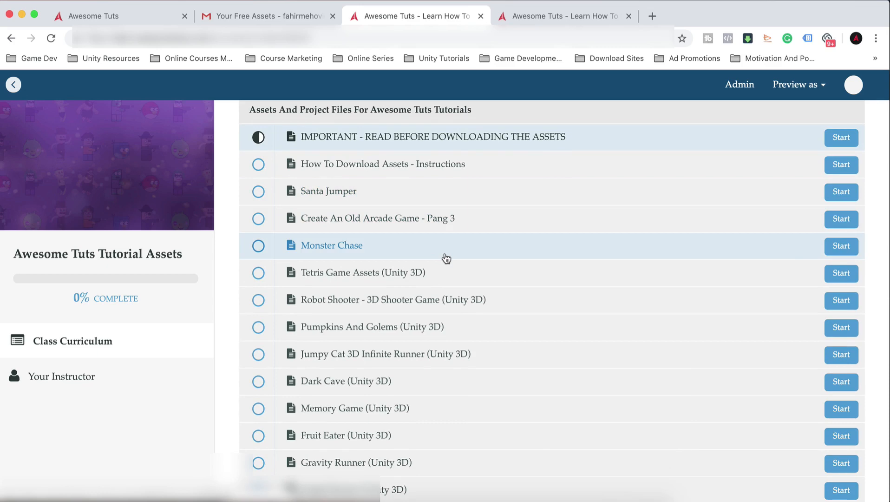
{"action": "mouse_move", "coordinate": [428, 249]}
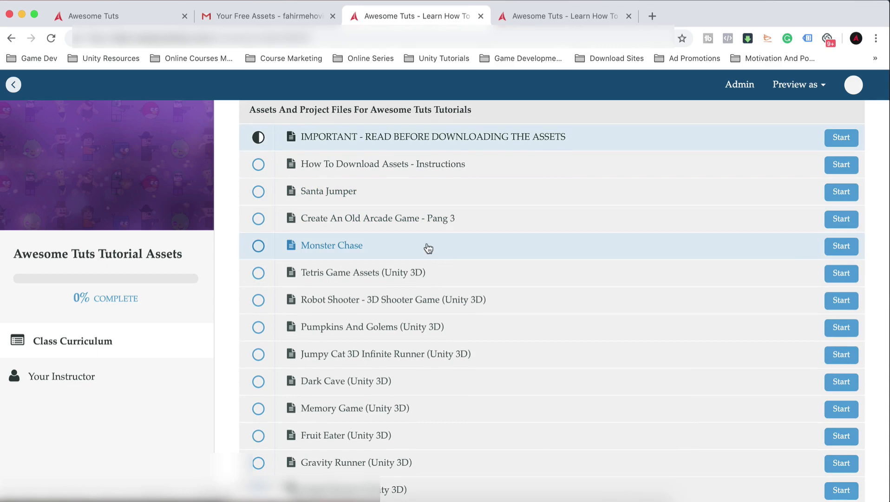
{"action": "scroll", "scroll_direction": "down", "scroll_amount": 3}
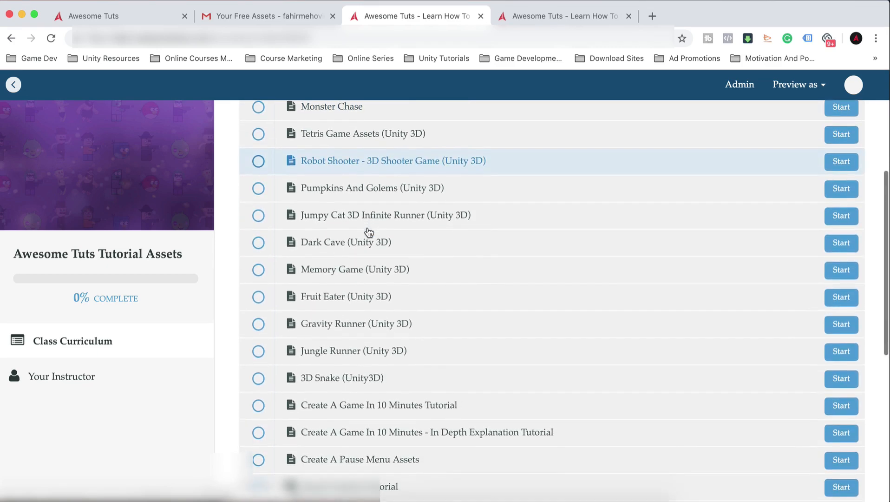
Browse the curriculum's asset lectures down to the Space Shooter tutorial entry.
{"action": "scroll", "scroll_direction": "down", "scroll_amount": 3}
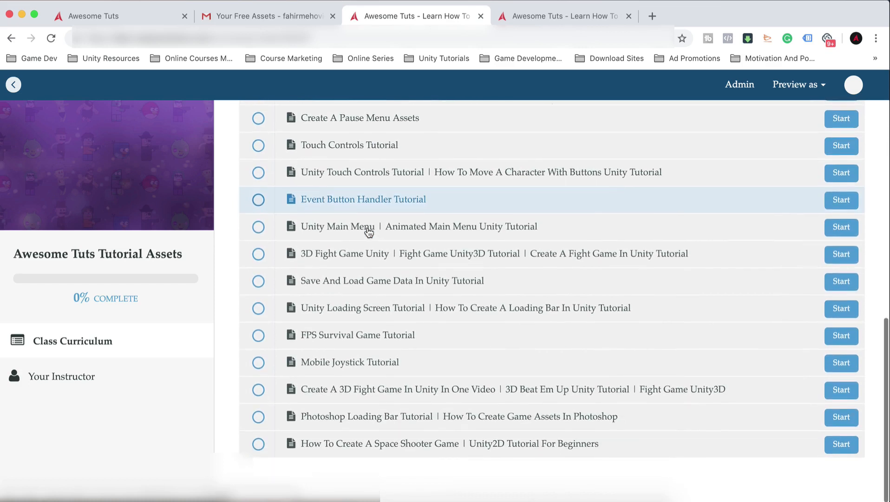
{"action": "mouse_move", "coordinate": [515, 194]}
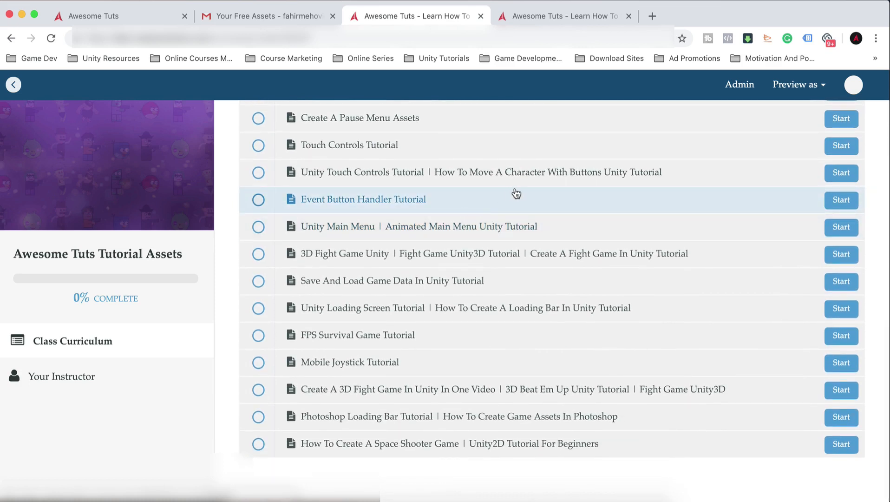
{"action": "mouse_move", "coordinate": [329, 449]}
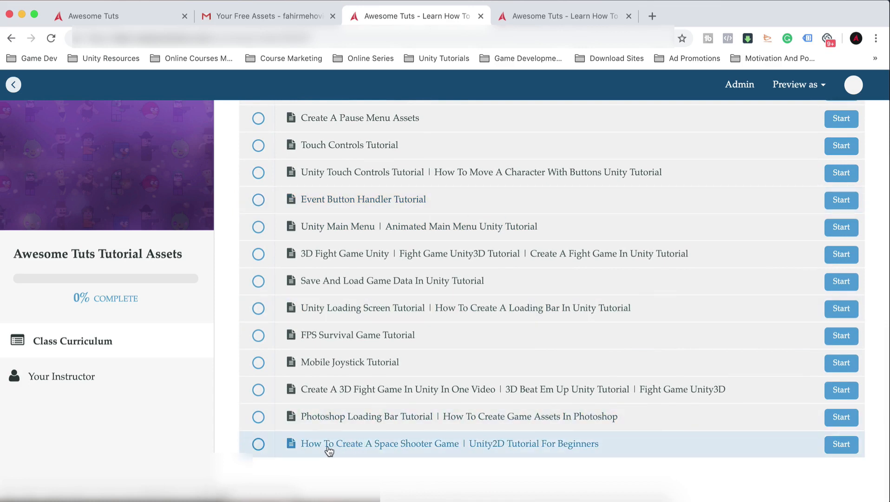
{"action": "mouse_move", "coordinate": [530, 449]}
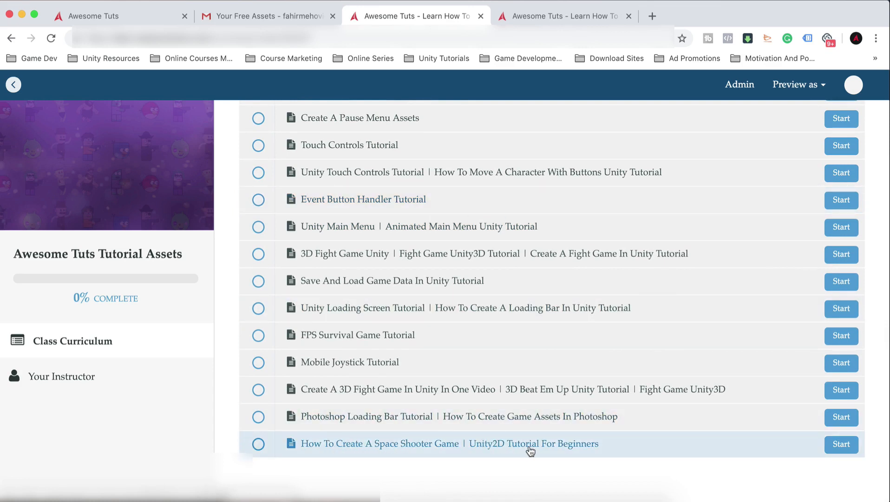
{"action": "mouse_move", "coordinate": [431, 458]}
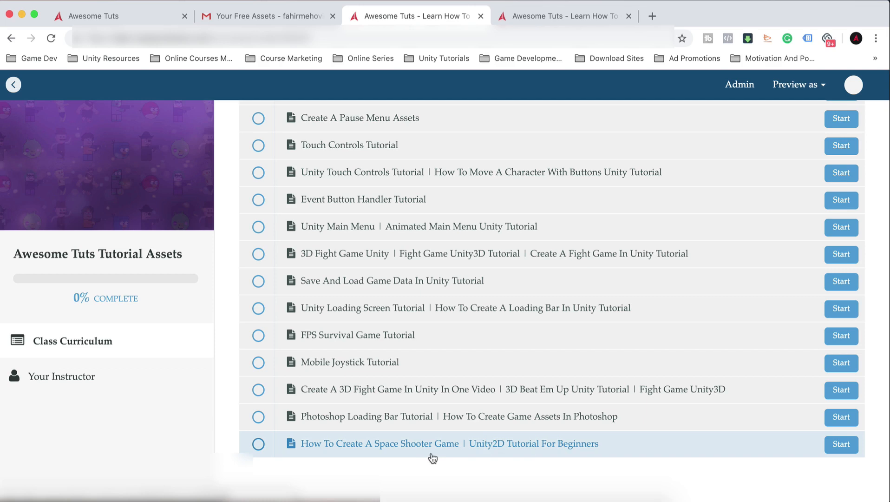
{"action": "mouse_move", "coordinate": [422, 451]}
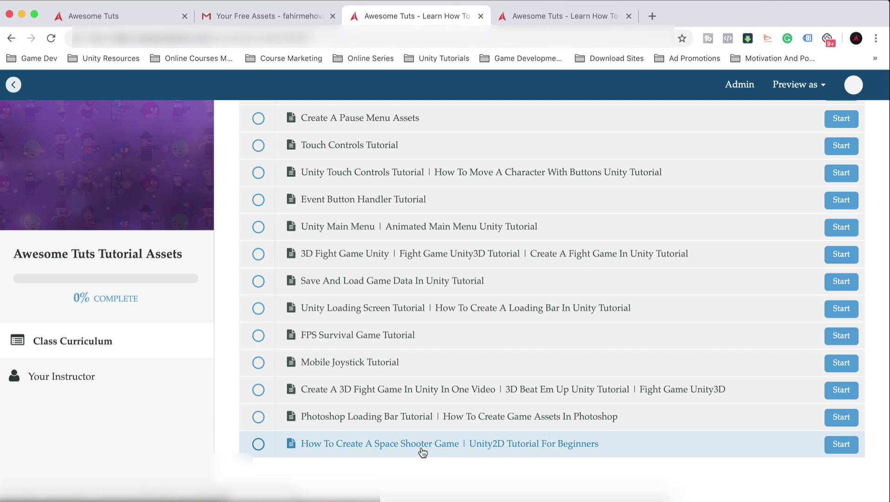
{"action": "mouse_move", "coordinate": [351, 254]}
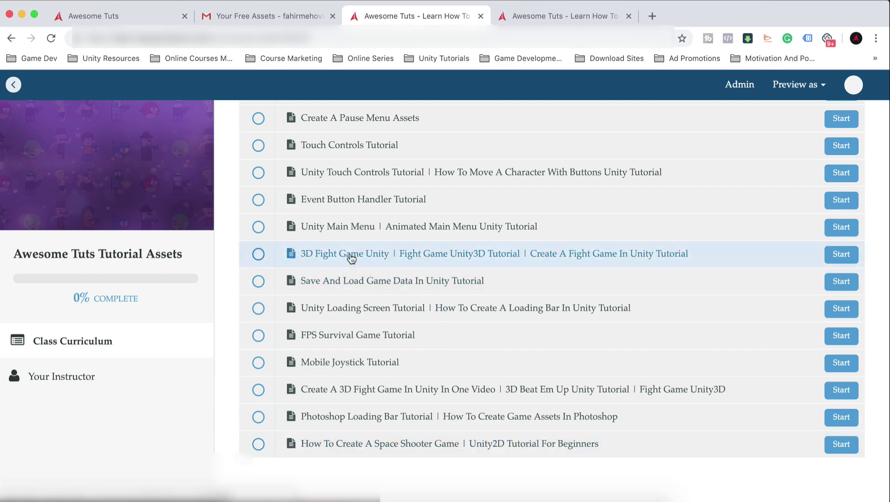
{"action": "mouse_move", "coordinate": [316, 342]}
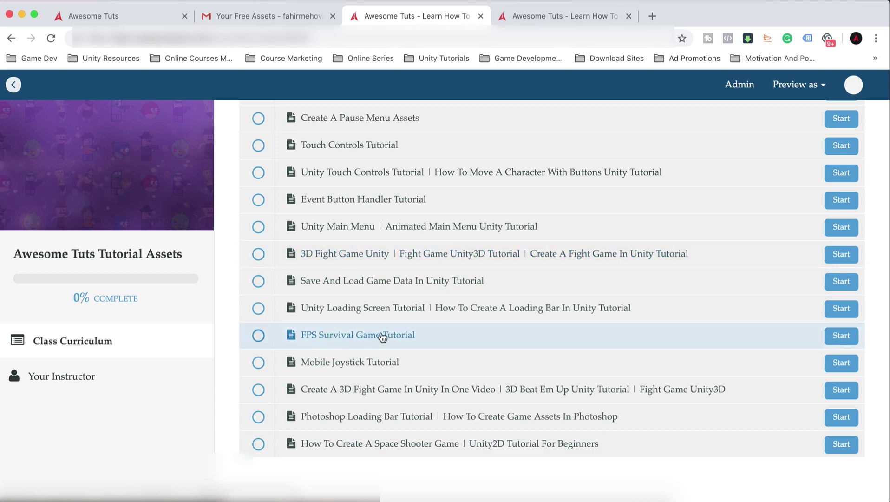
{"action": "mouse_move", "coordinate": [428, 231]}
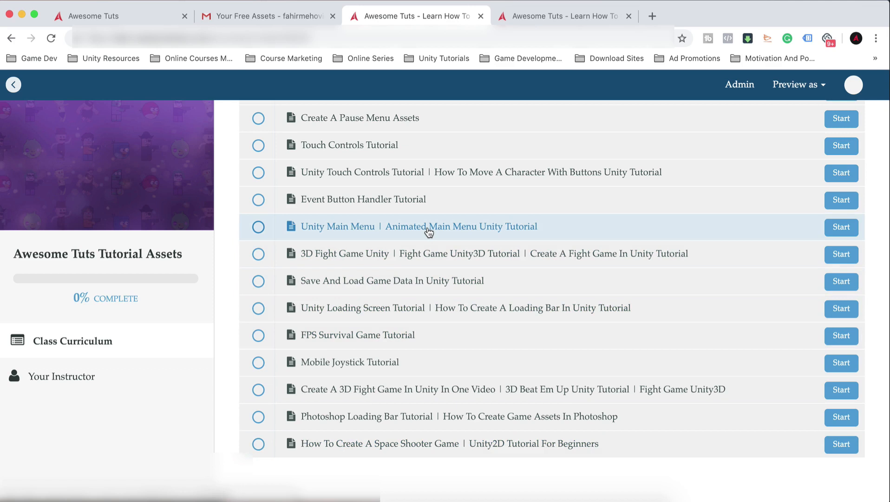
{"action": "mouse_move", "coordinate": [408, 253]}
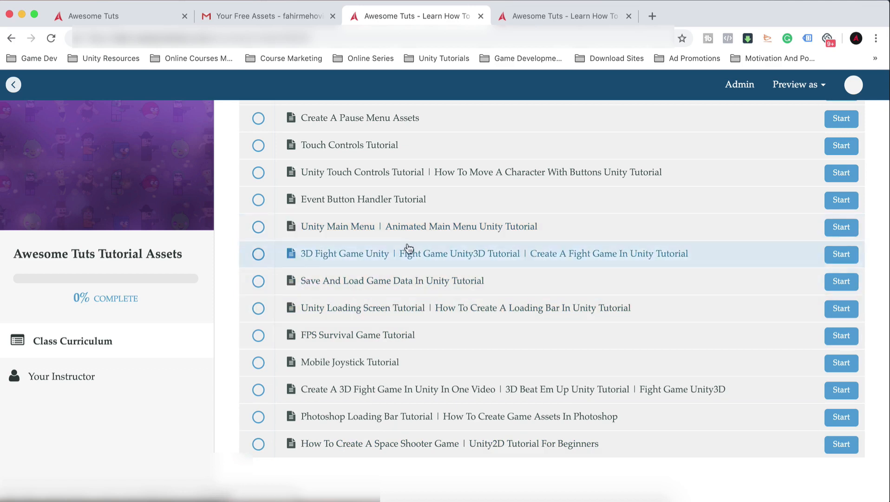
{"action": "scroll", "scroll_direction": "up", "scroll_amount": 3}
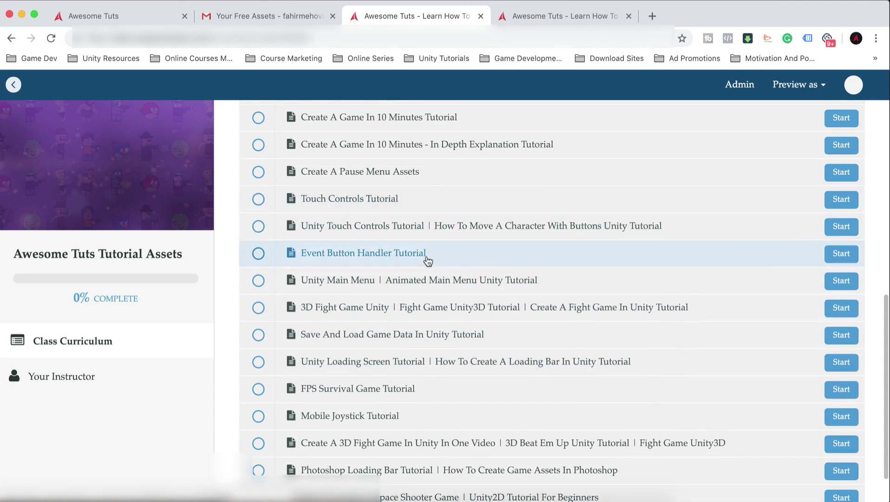
{"action": "mouse_move", "coordinate": [431, 232]}
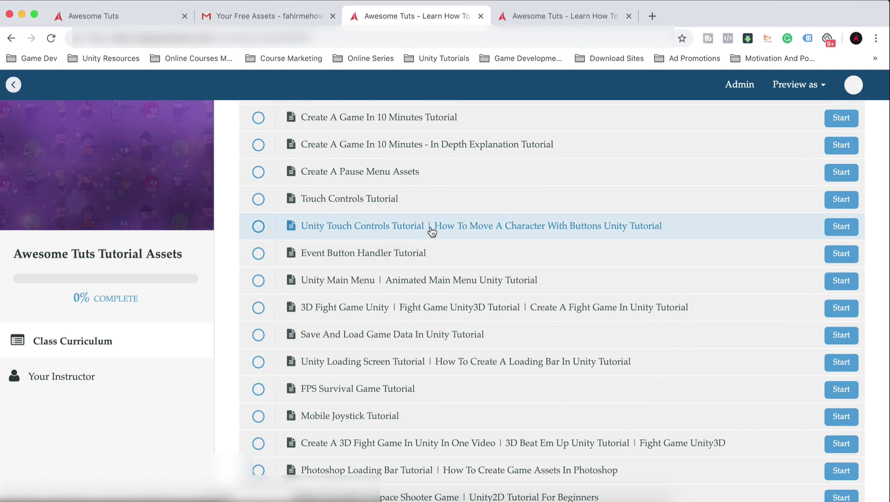
{"action": "mouse_move", "coordinate": [349, 199]}
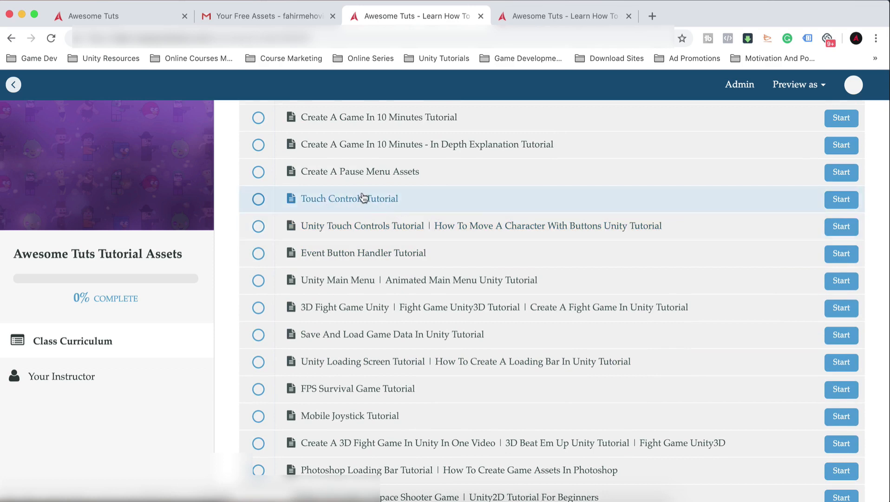
{"action": "scroll", "scroll_direction": "down", "scroll_amount": 3}
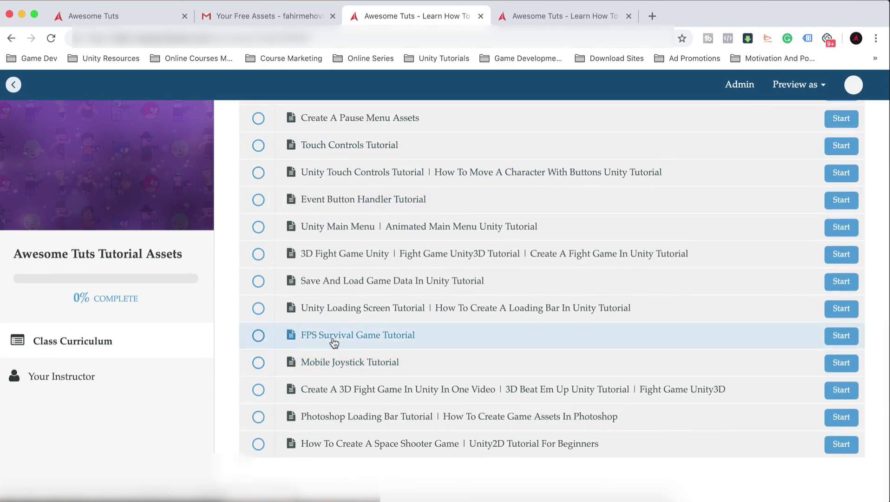
{"action": "mouse_move", "coordinate": [619, 16]}
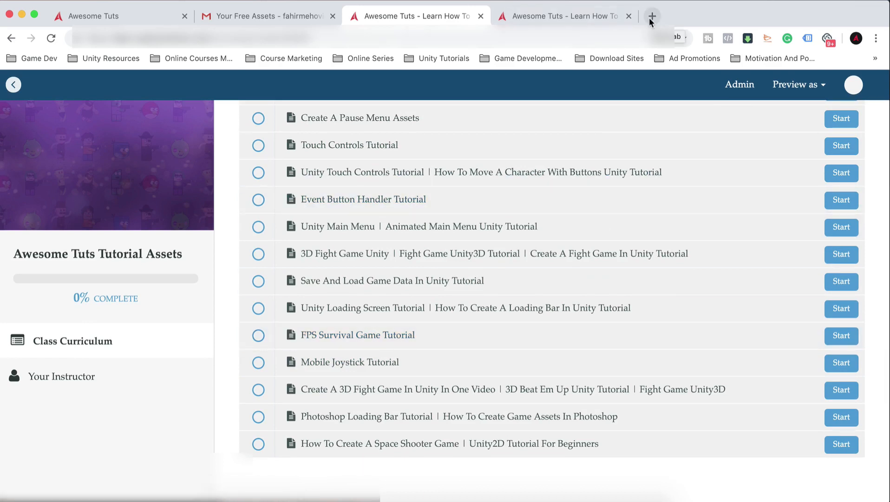
Browse the Awesome Tuts YouTube Videos page to the FPS Survival Game and Loading Screen tutorials.
{"action": "left_click", "coordinate": [651, 16]}
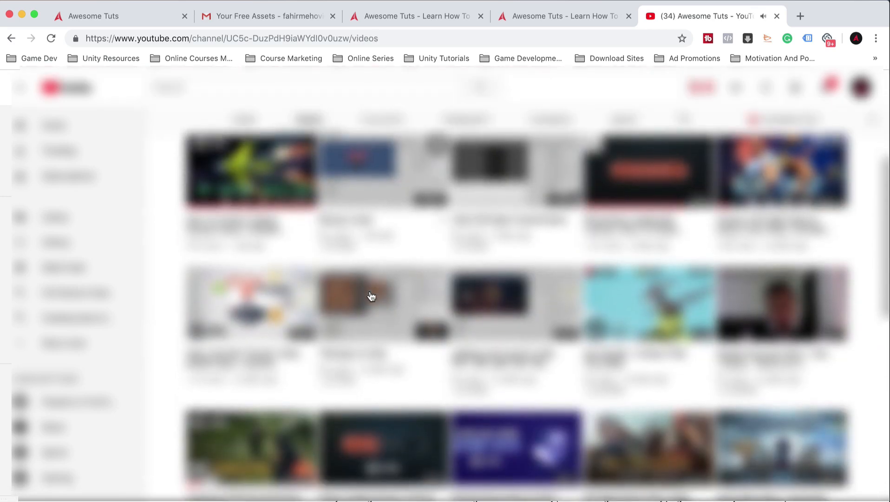
{"action": "scroll", "scroll_direction": "up", "scroll_amount": 3}
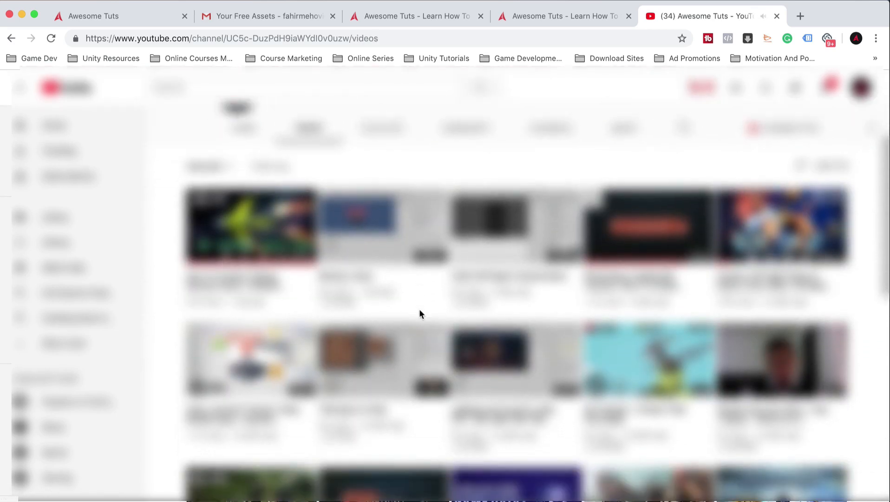
{"action": "scroll", "scroll_direction": "down", "scroll_amount": 3}
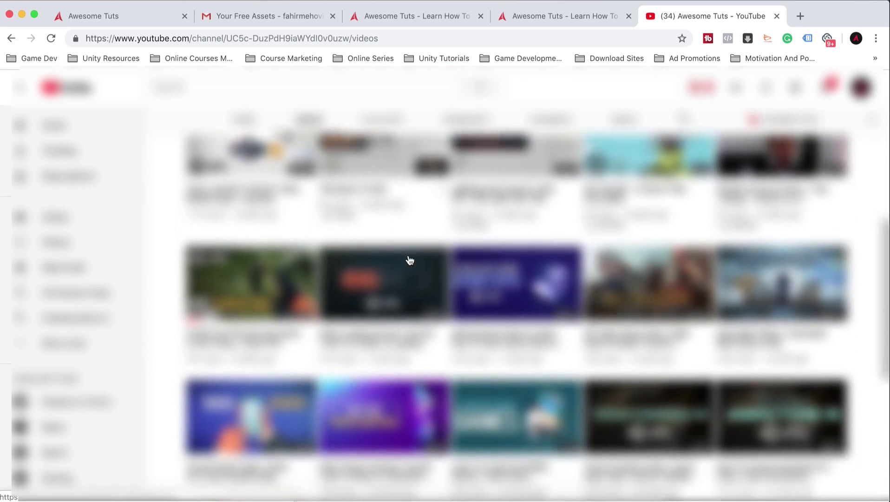
{"action": "scroll", "scroll_direction": "down", "scroll_amount": 3}
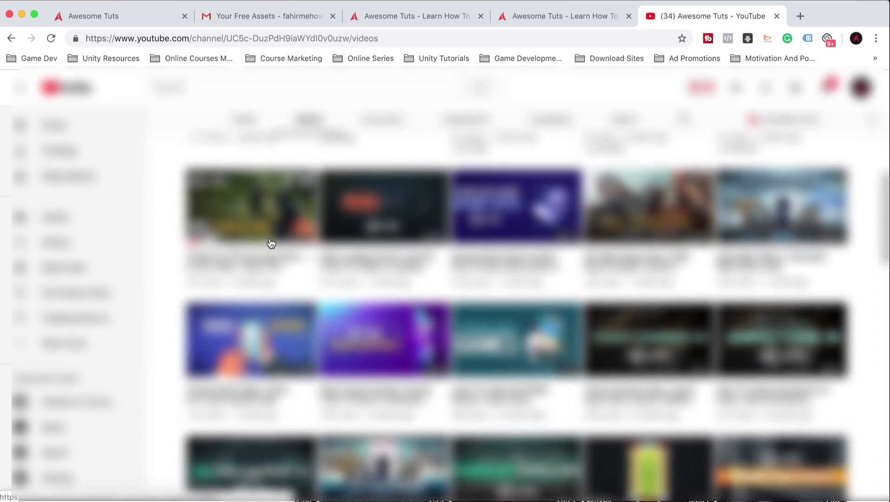
{"action": "scroll", "scroll_direction": "down", "scroll_amount": 3}
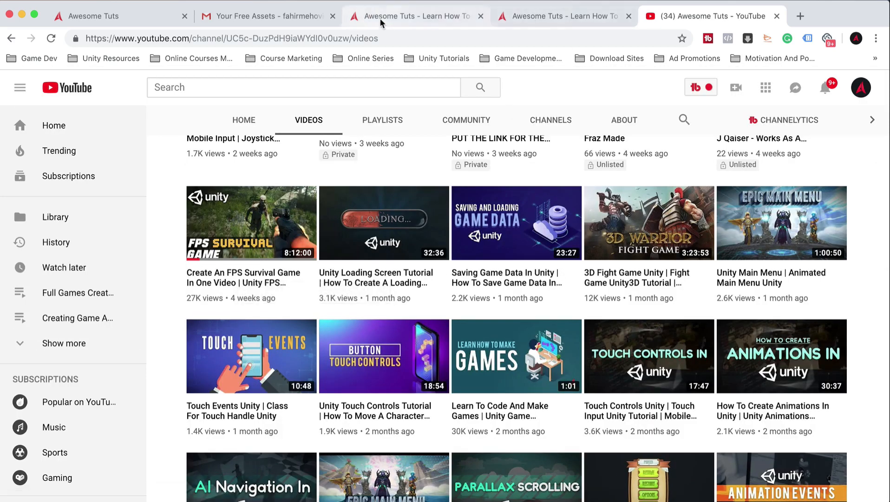
Check the Teachable curriculum for the FPS Survival and 3D Fight Game lectures matching the videos.
{"action": "left_click", "coordinate": [415, 16]}
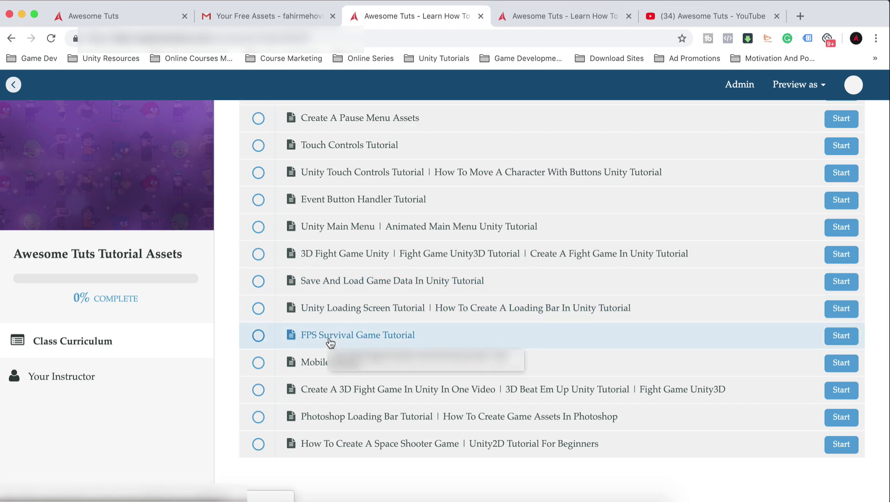
{"action": "mouse_move", "coordinate": [362, 344]}
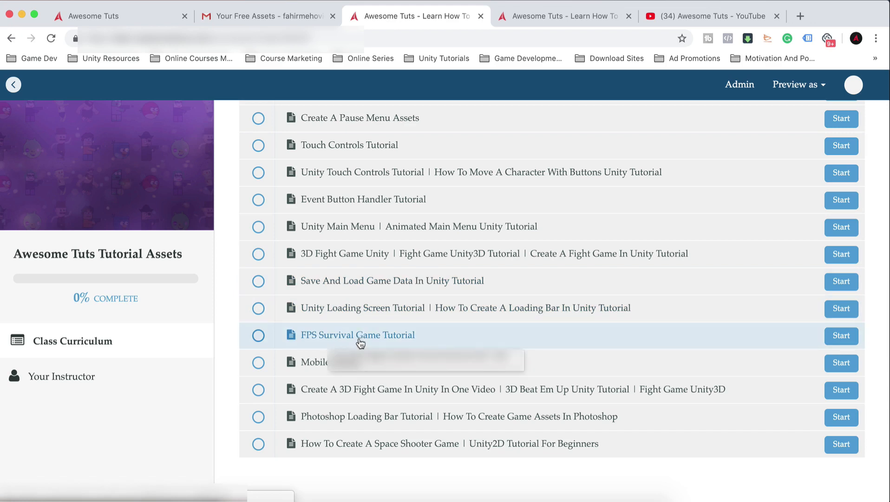
{"action": "mouse_move", "coordinate": [483, 253]}
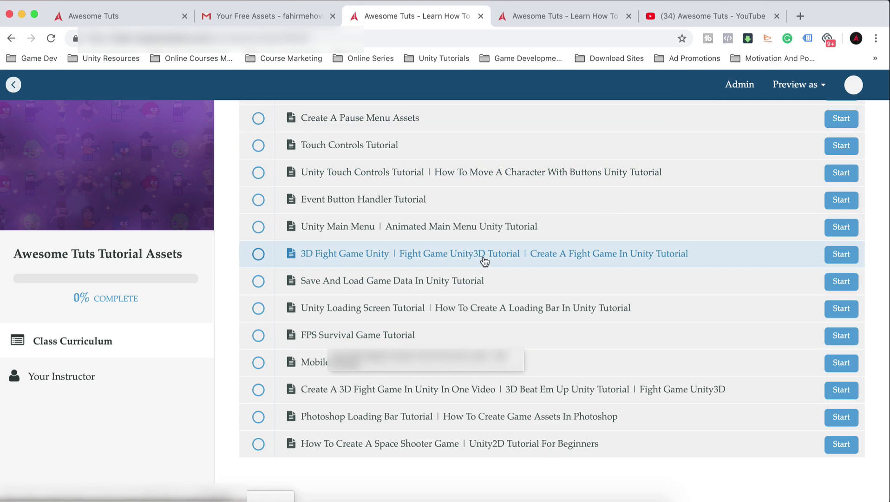
{"action": "scroll", "scroll_direction": "up", "scroll_amount": 3}
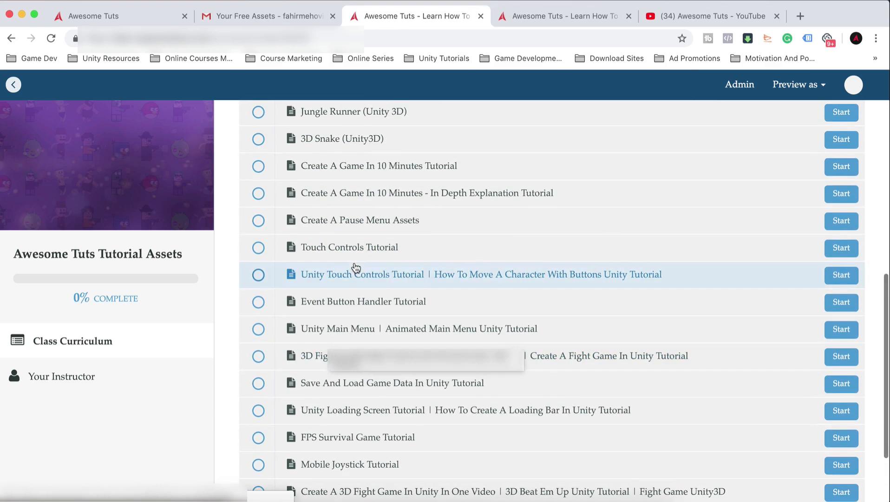
{"action": "mouse_move", "coordinate": [519, 162]}
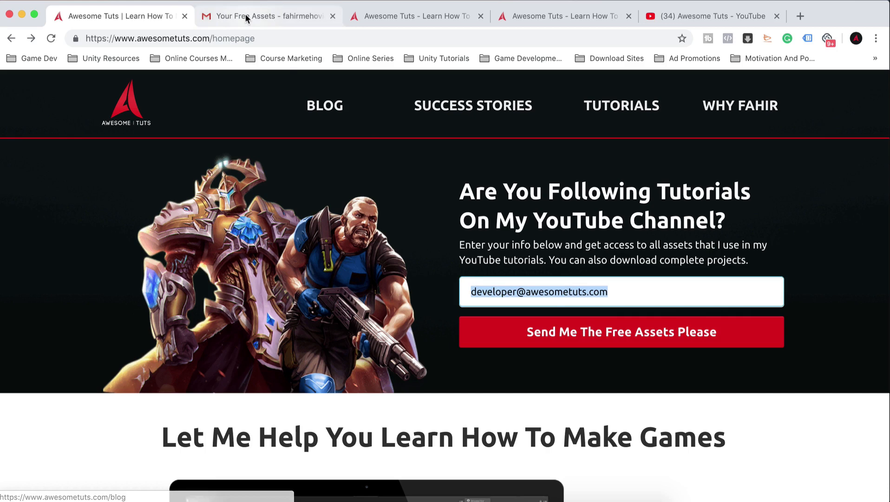
{"action": "left_click", "coordinate": [266, 16]}
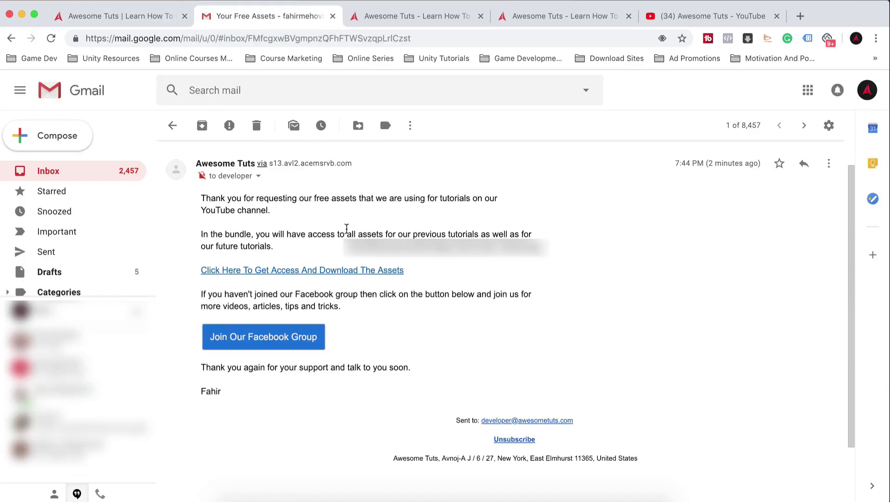
{"action": "mouse_move", "coordinate": [646, 207]}
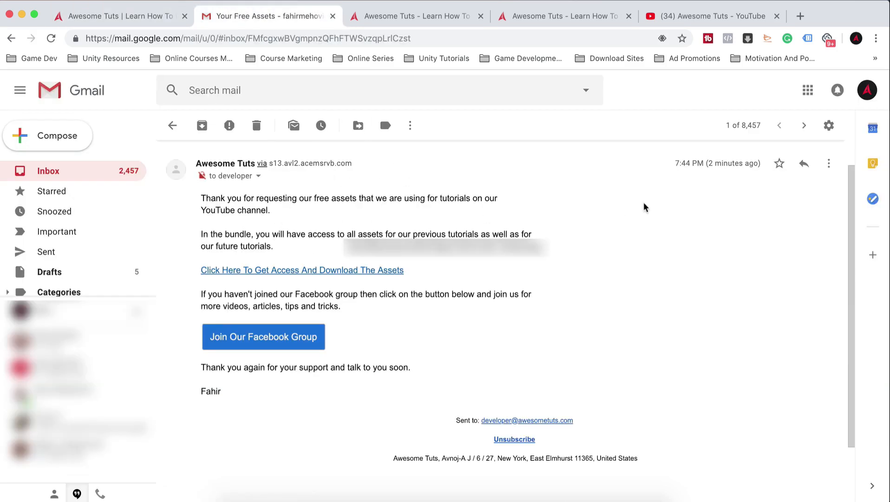
{"action": "mouse_move", "coordinate": [480, 342]}
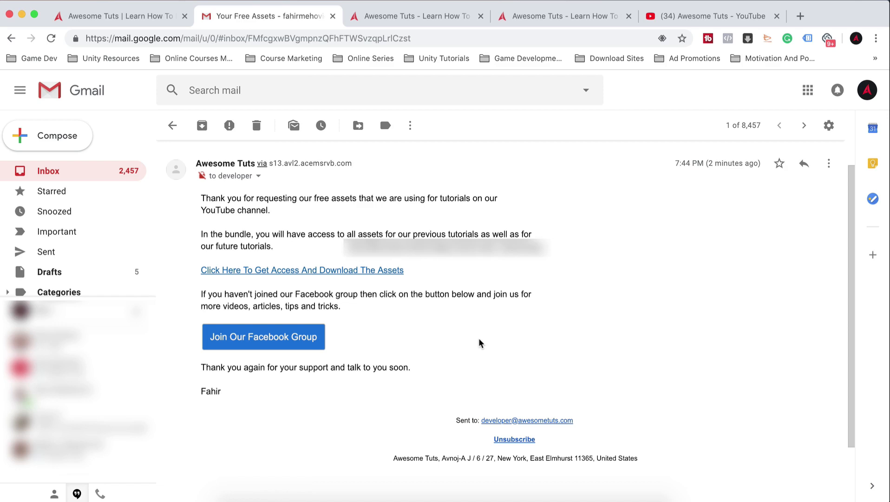
{"action": "mouse_move", "coordinate": [554, 348]}
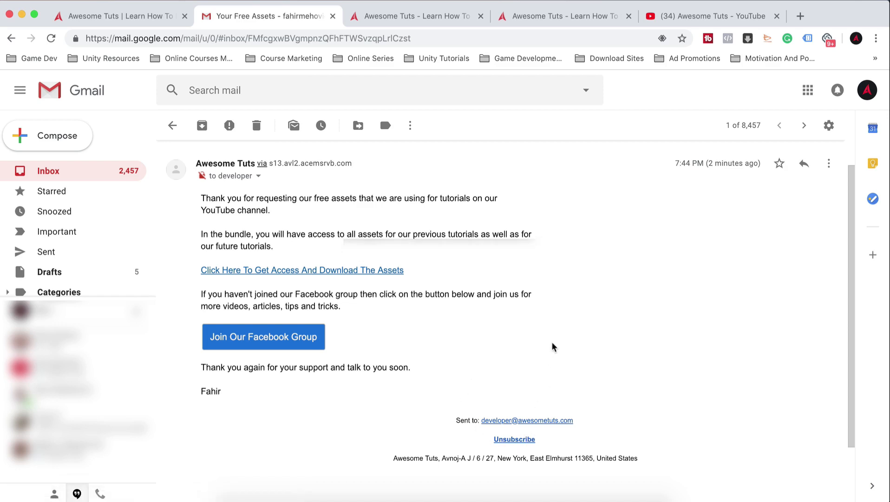
{"action": "mouse_move", "coordinate": [562, 235]}
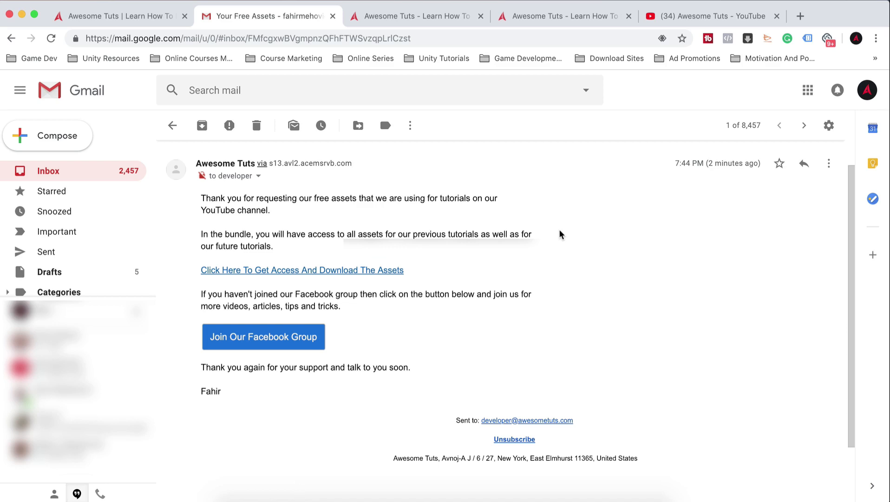
{"action": "mouse_move", "coordinate": [582, 216]}
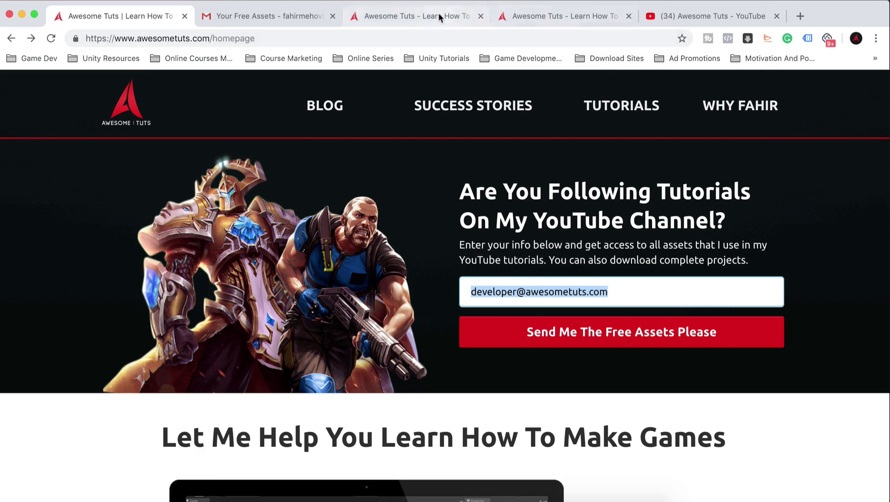
{"action": "left_click", "coordinate": [415, 16]}
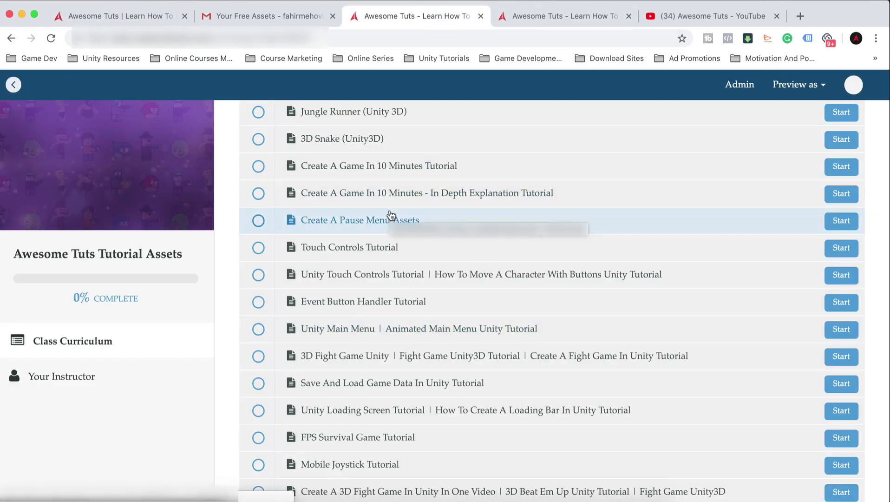
{"action": "mouse_move", "coordinate": [415, 193]}
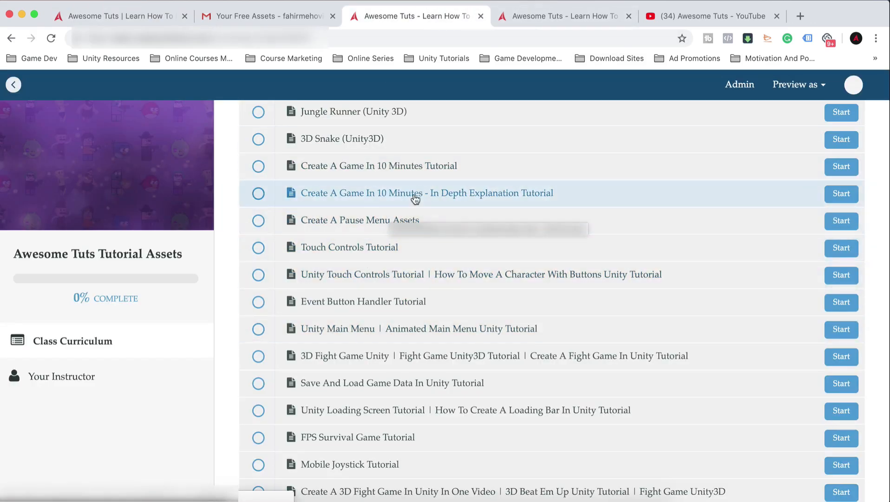
{"action": "mouse_move", "coordinate": [227, 179]}
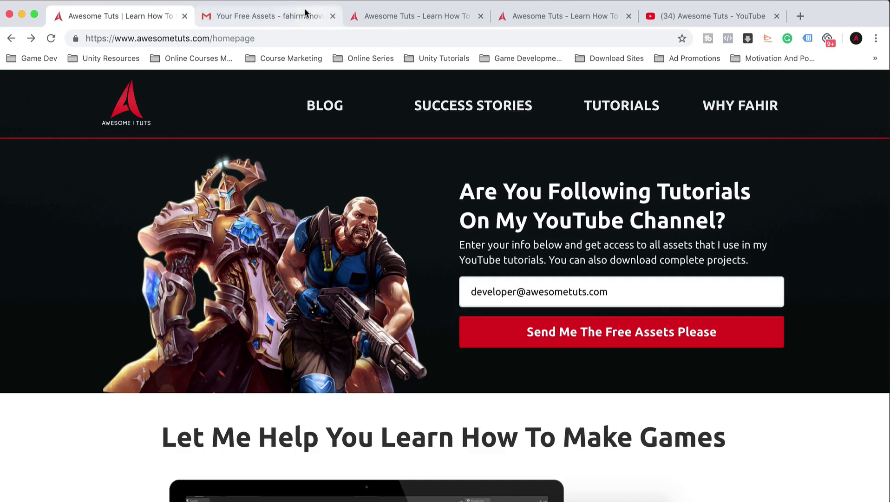
{"action": "left_click", "coordinate": [414, 16]}
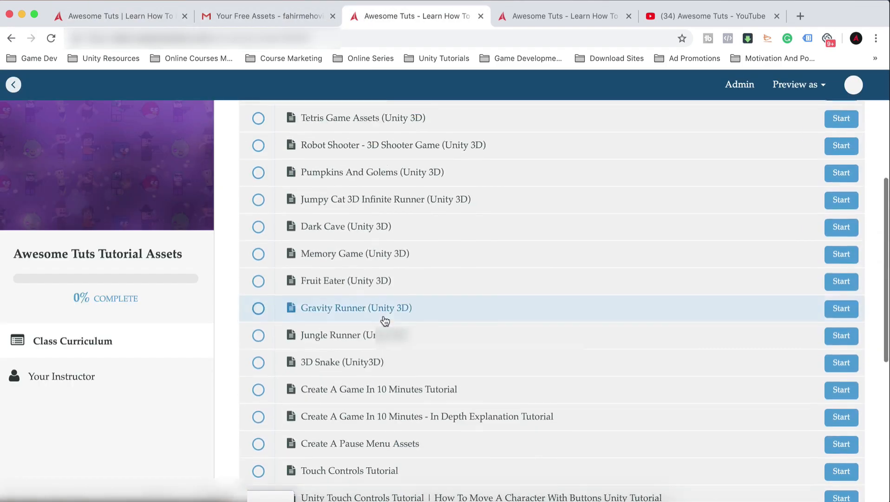
{"action": "scroll", "scroll_direction": "down", "scroll_amount": 3}
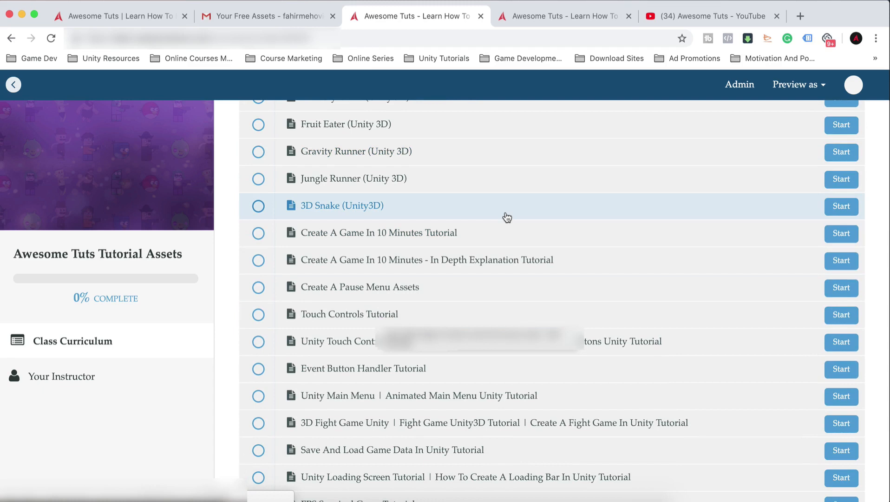
{"action": "mouse_move", "coordinate": [474, 261]}
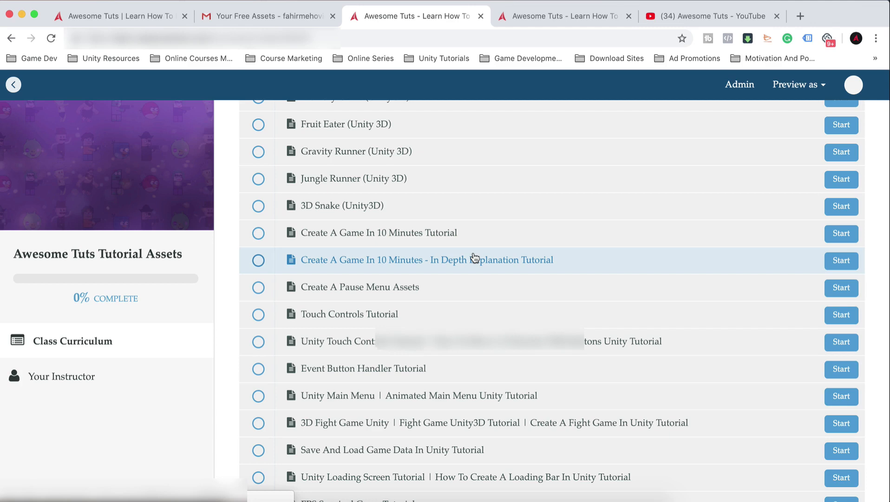
{"action": "mouse_move", "coordinate": [470, 255]}
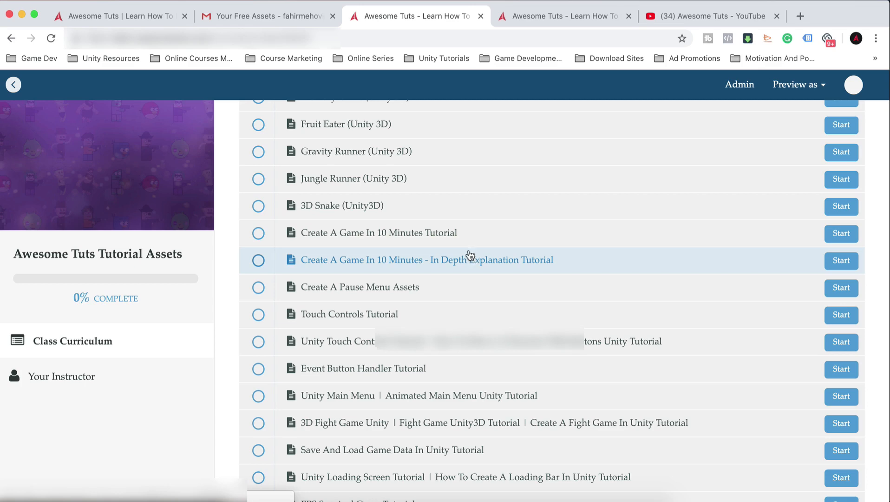
{"action": "mouse_move", "coordinate": [142, 22]}
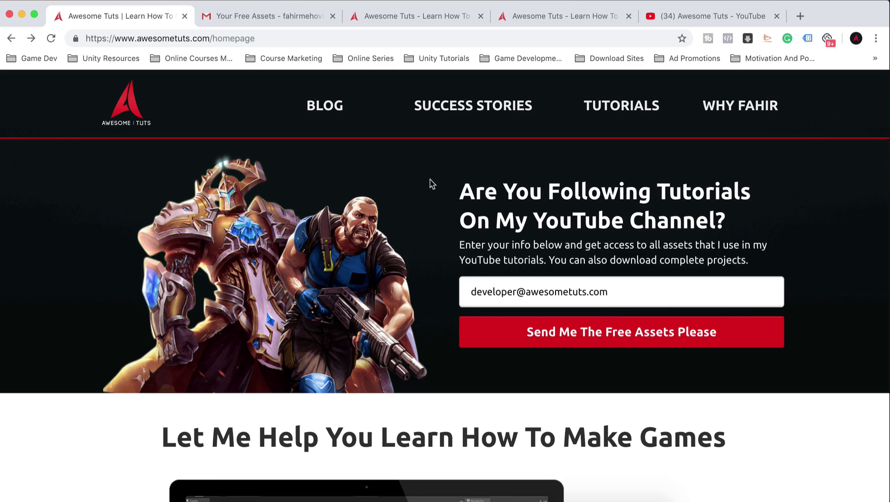
View the Your Free Assets email in Gmail again with its access link.
{"action": "left_click", "coordinate": [267, 16]}
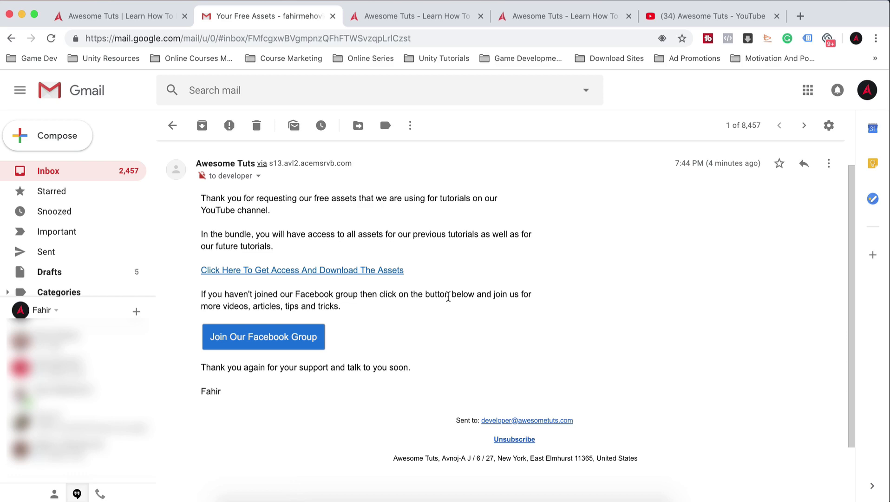
{"action": "mouse_move", "coordinate": [451, 229]}
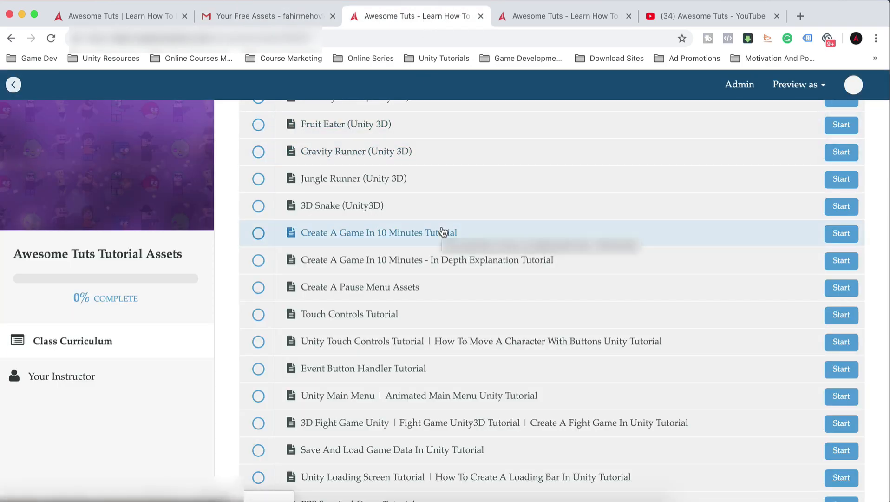
{"action": "mouse_move", "coordinate": [226, 223]}
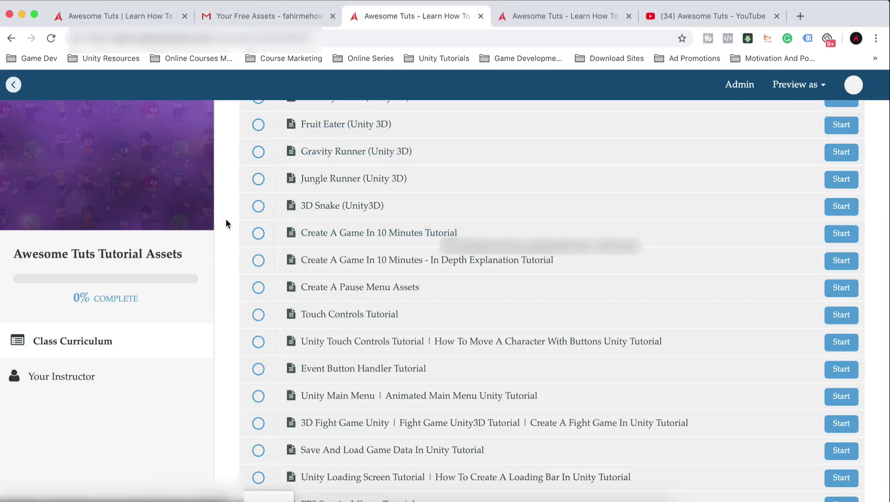